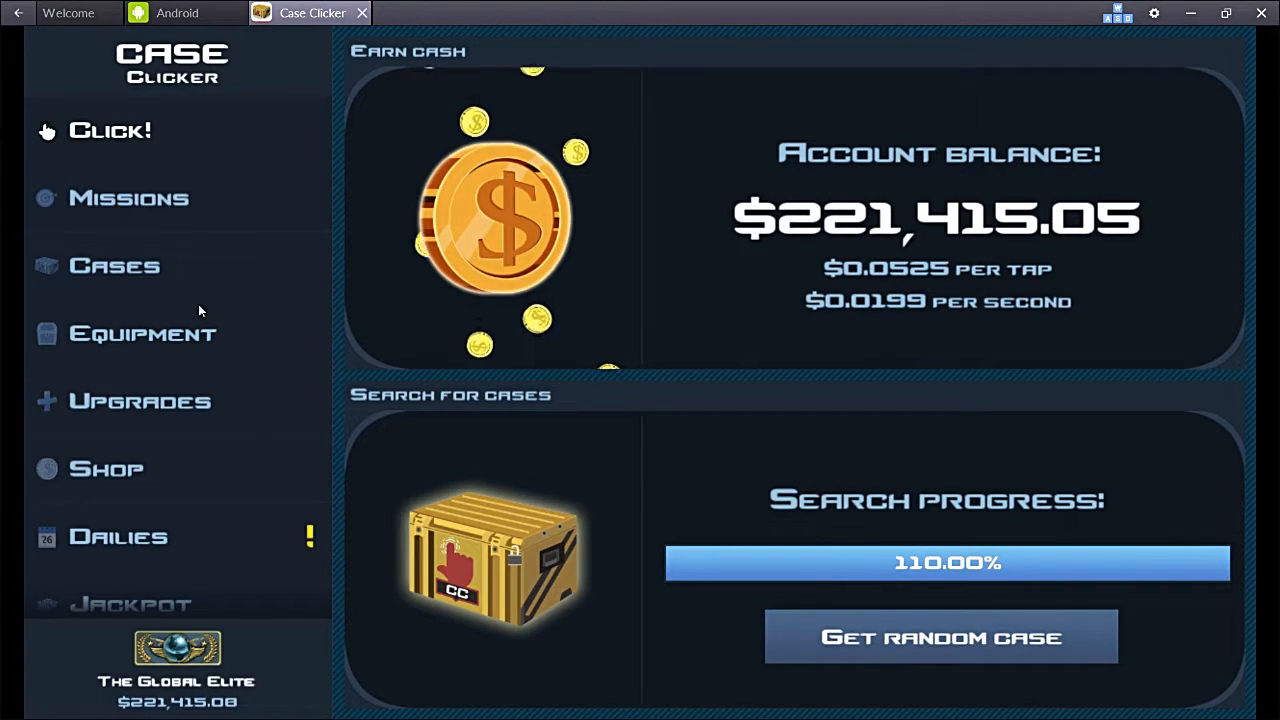
Step: Go from Cases and Casino to the Equipment inventory of 1,375 skins
left_click(505, 215)
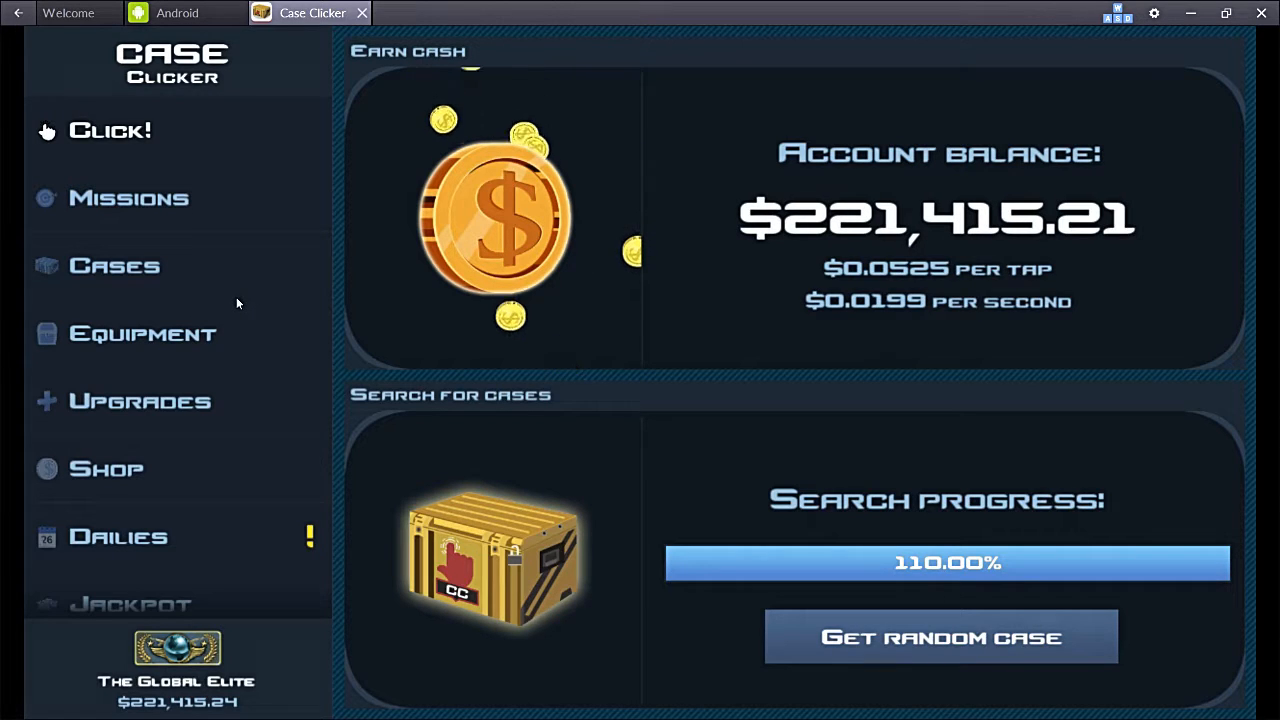
left_click(495, 215)
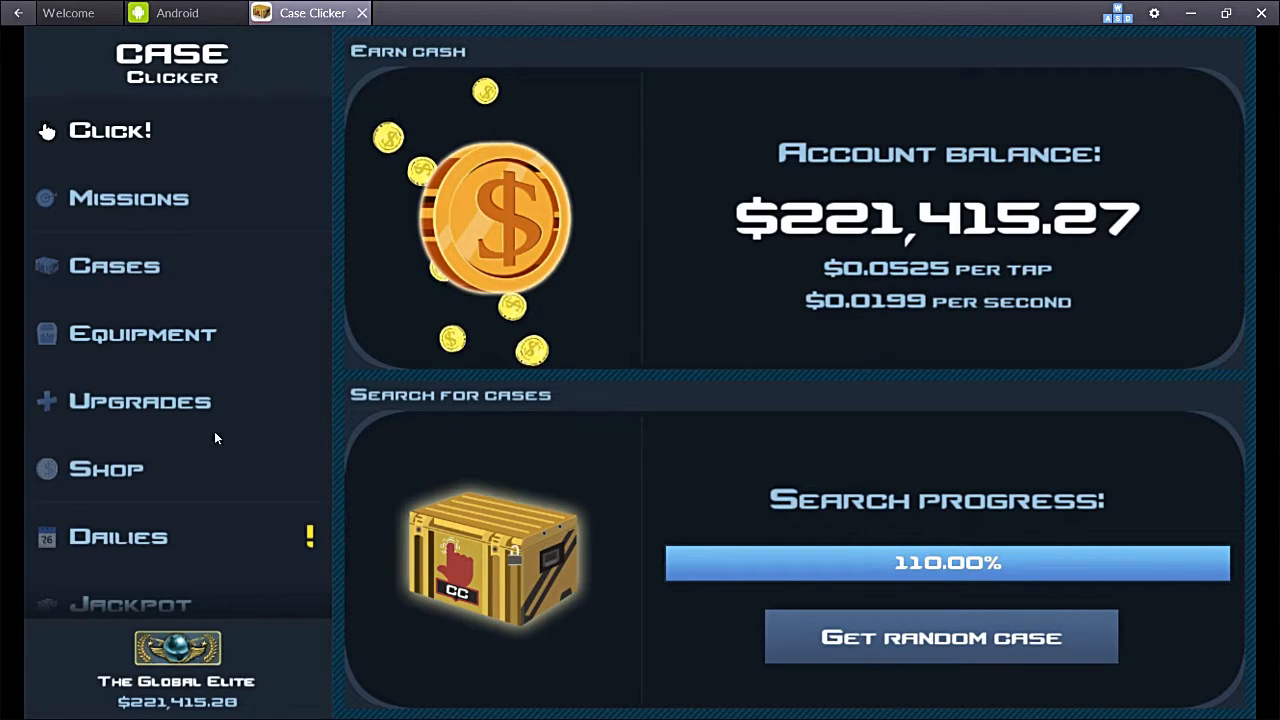
left_click(114, 265)
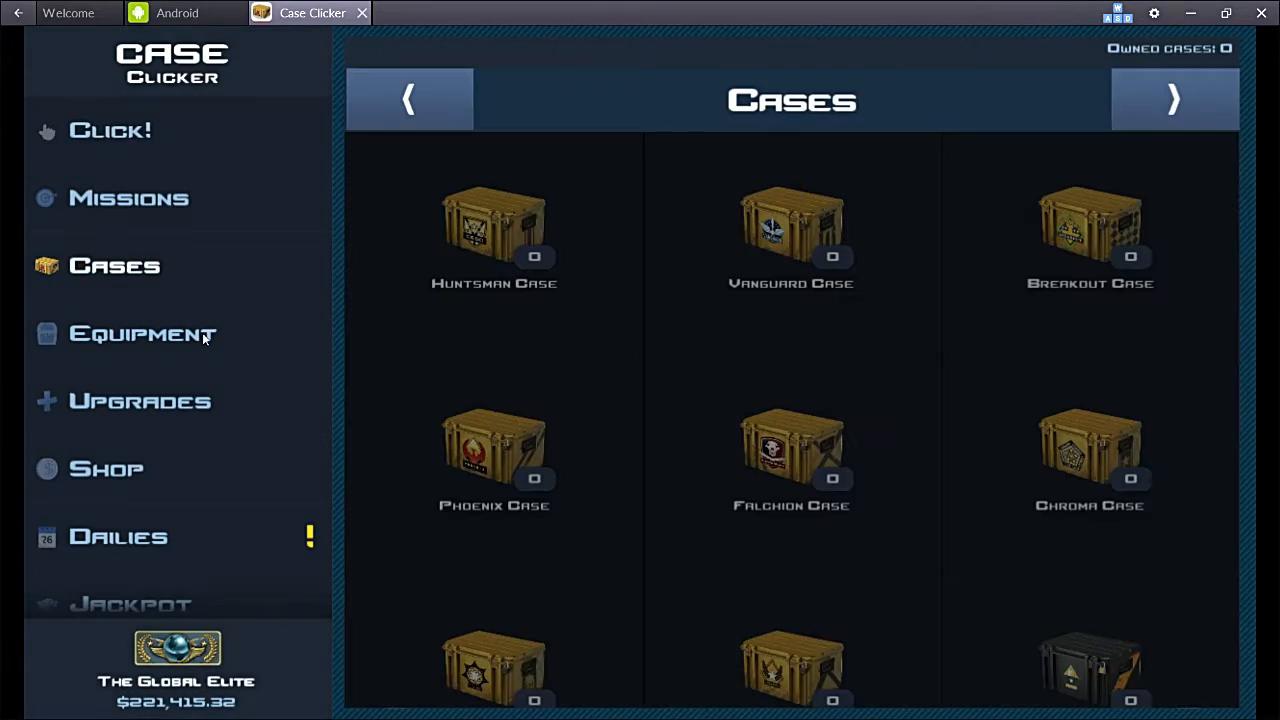
mouse_move(177, 560)
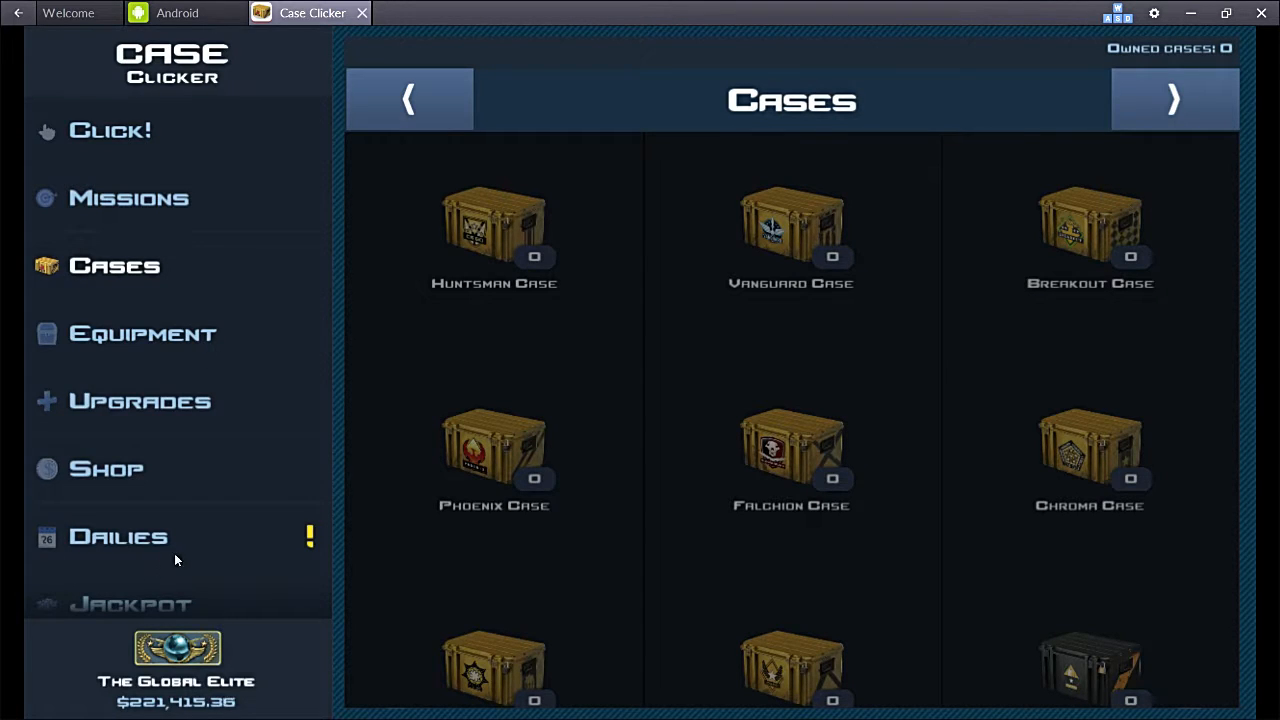
left_click(118, 535)
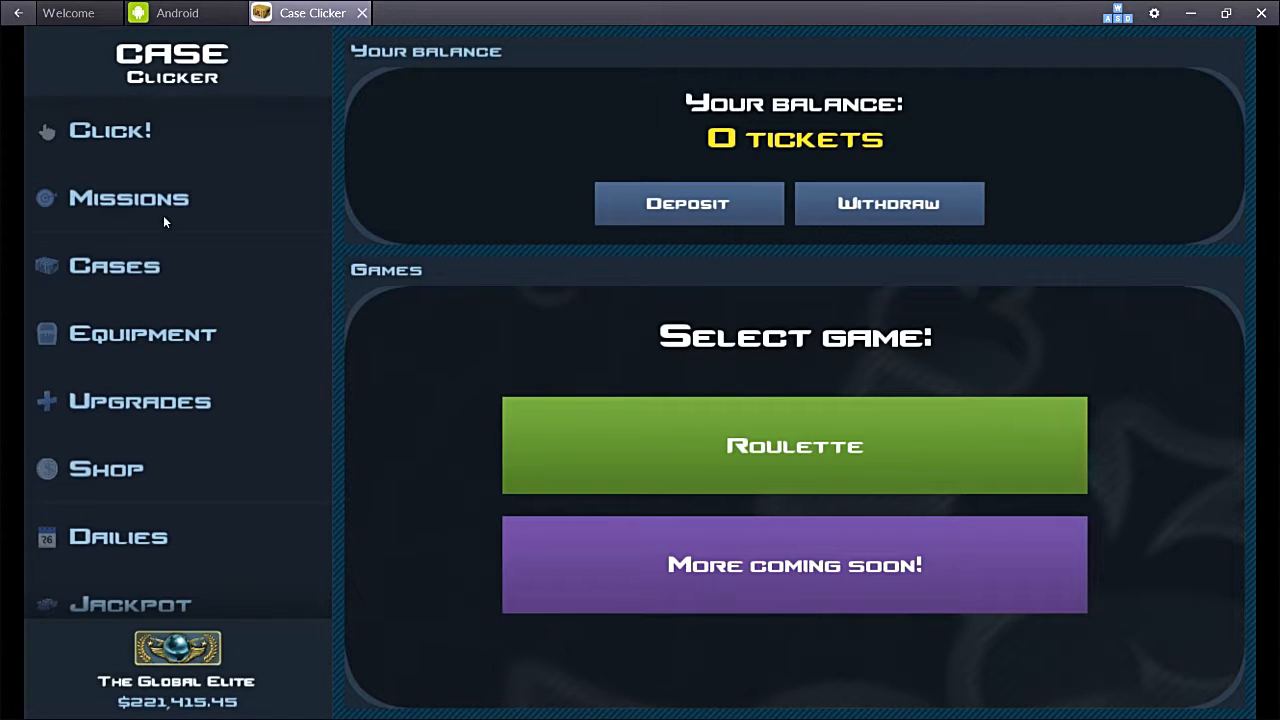
left_click(143, 333)
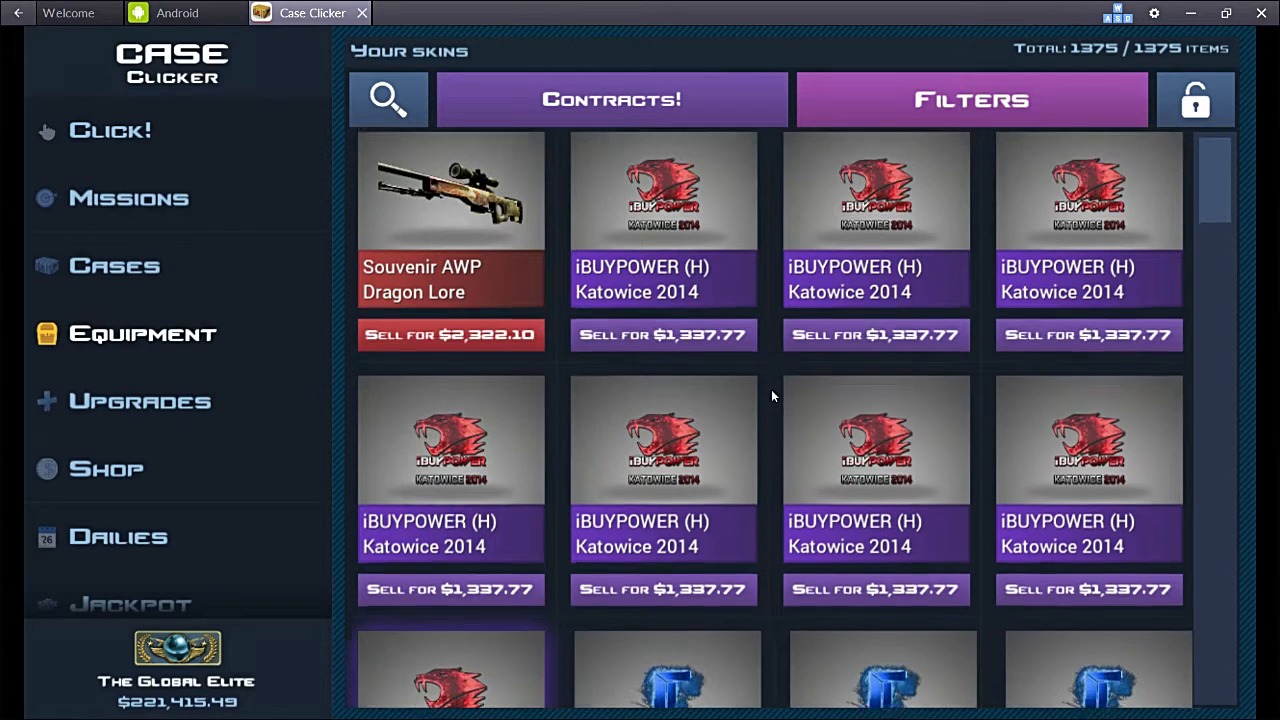
scroll("down", 3)
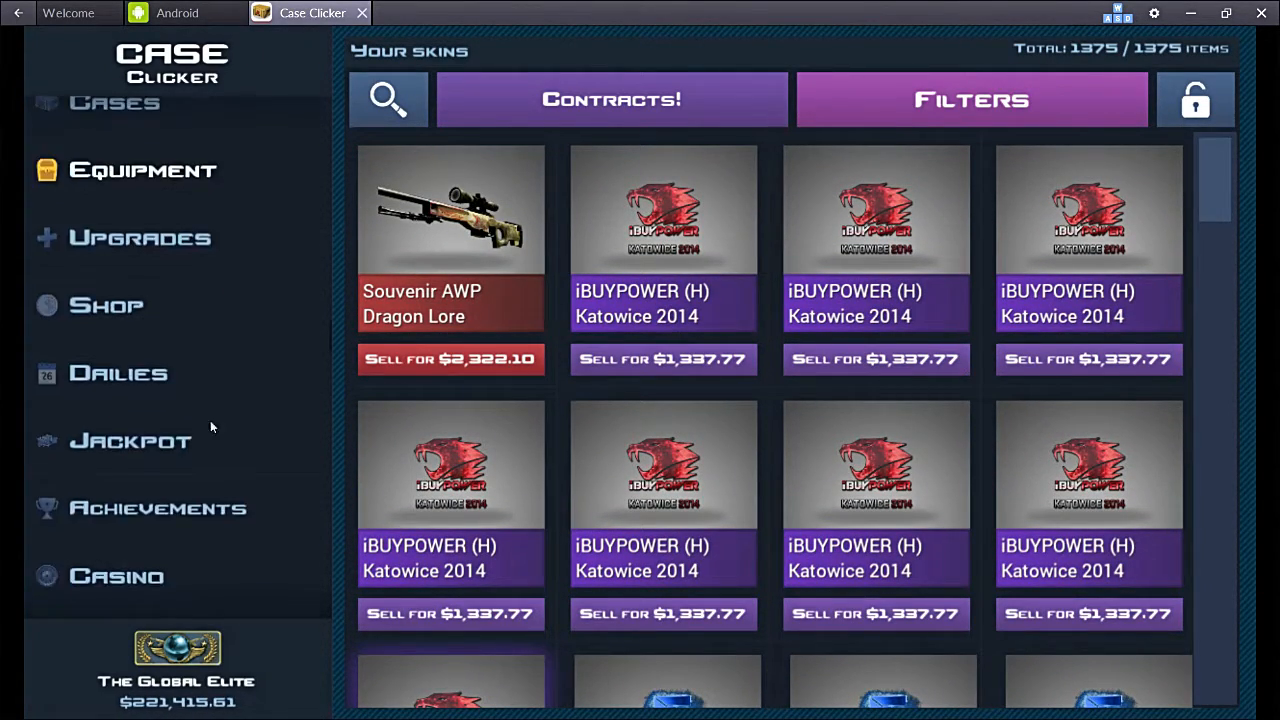
scroll("down", 3)
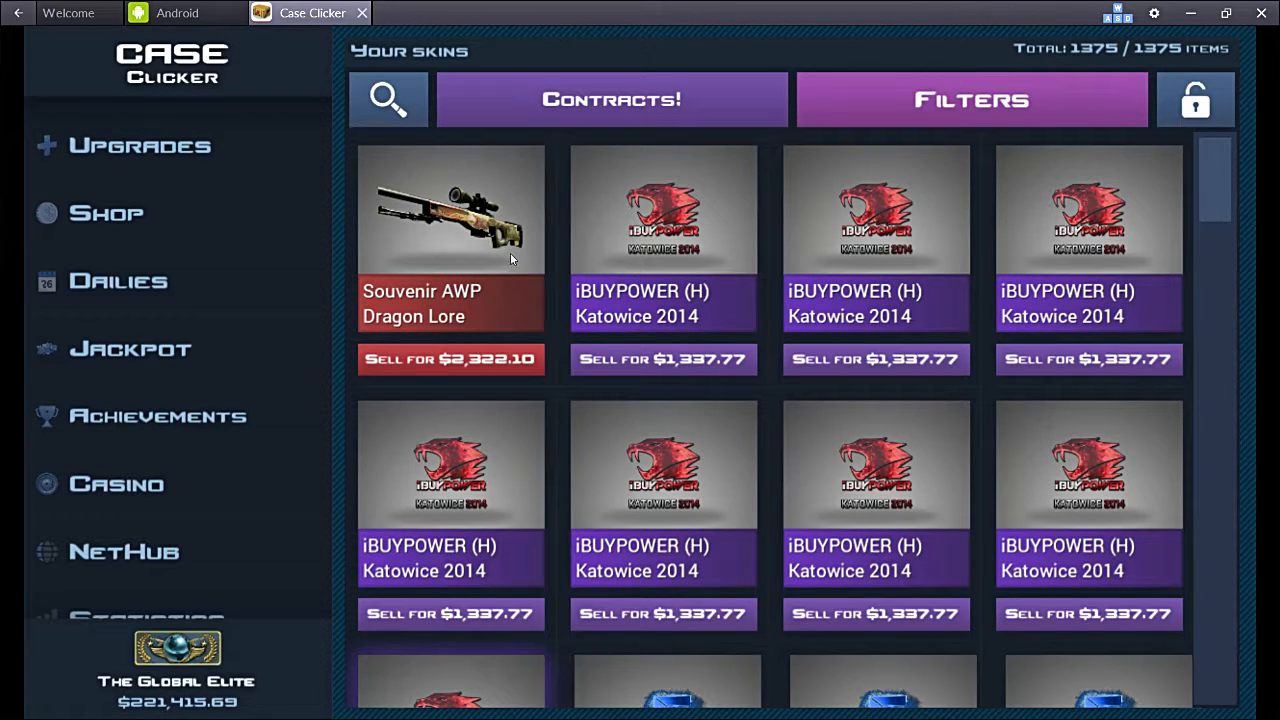
mouse_move(150, 484)
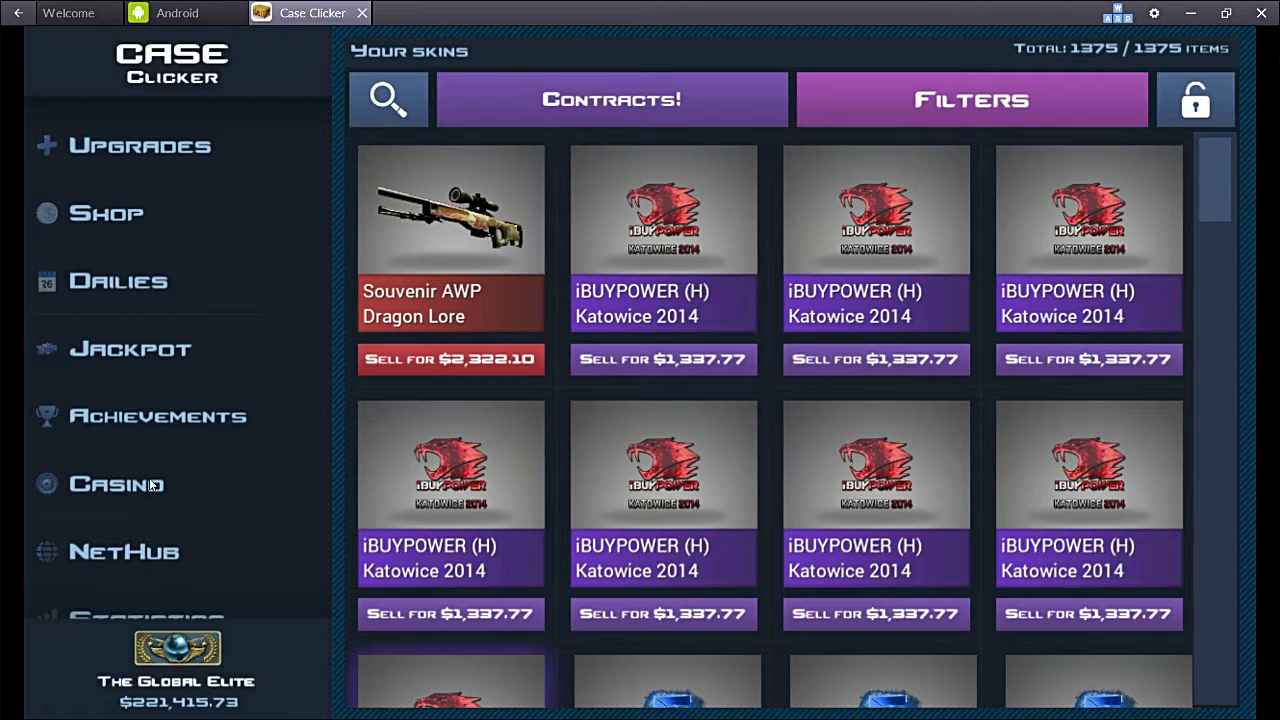
scroll("down", 3)
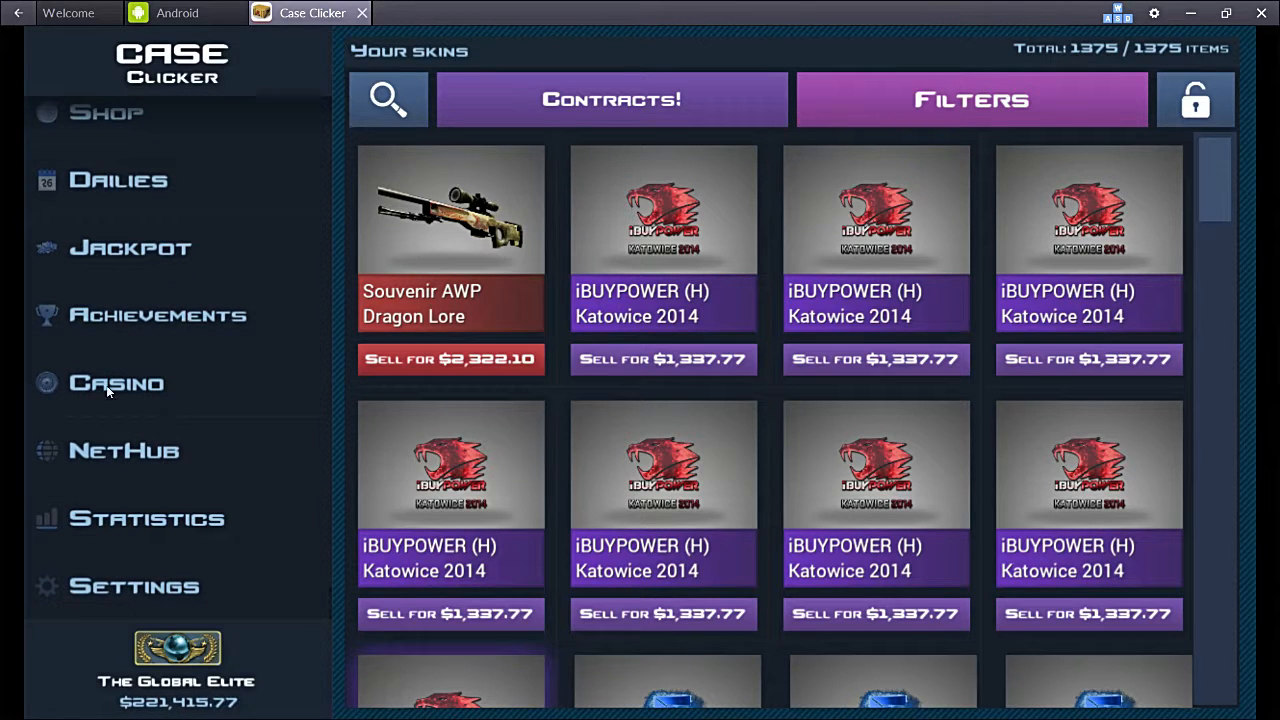
Step: Deposit nine selected skins at the casino for 94,408 tickets and dismiss the Success dialog
left_click(112, 383)
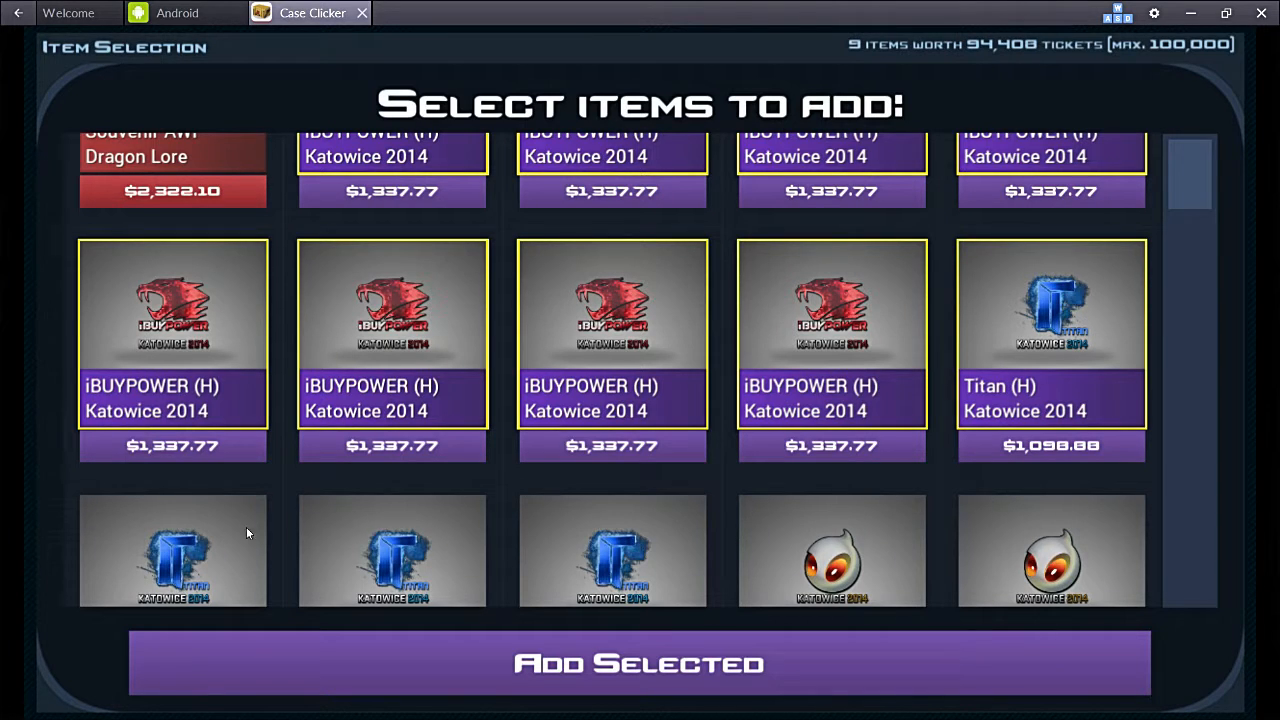
left_click(639, 663)
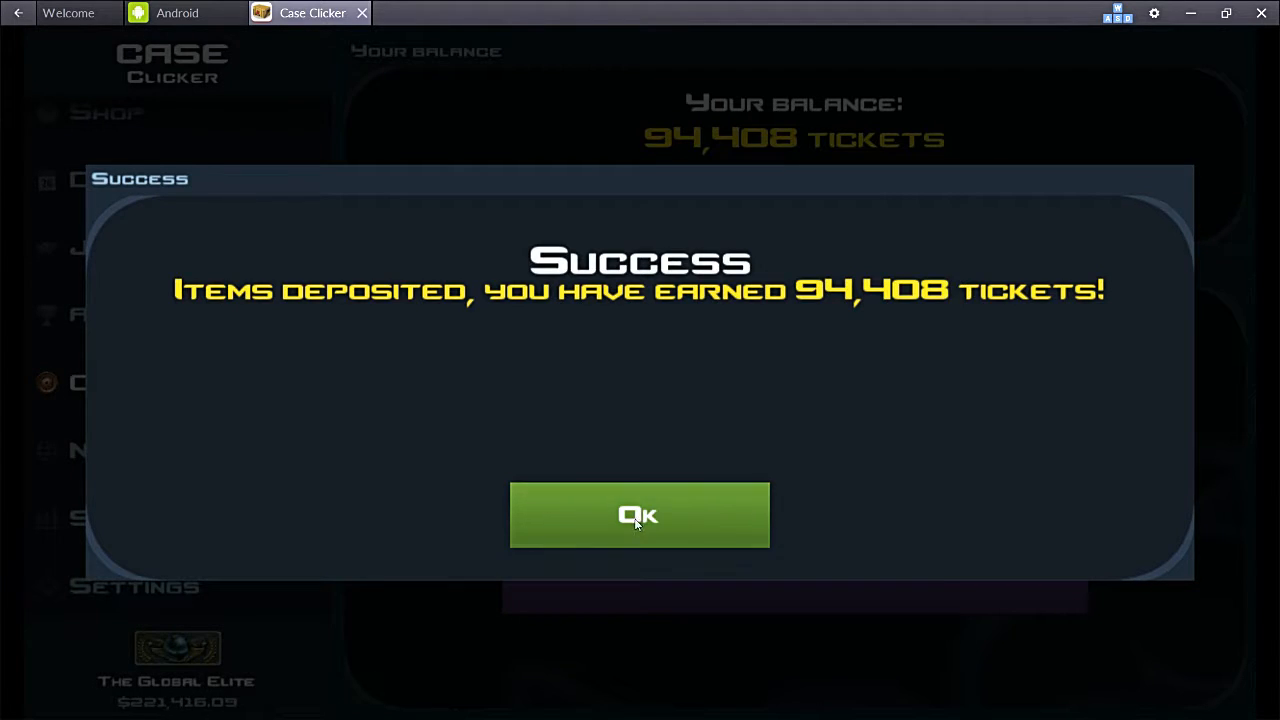
left_click(638, 515)
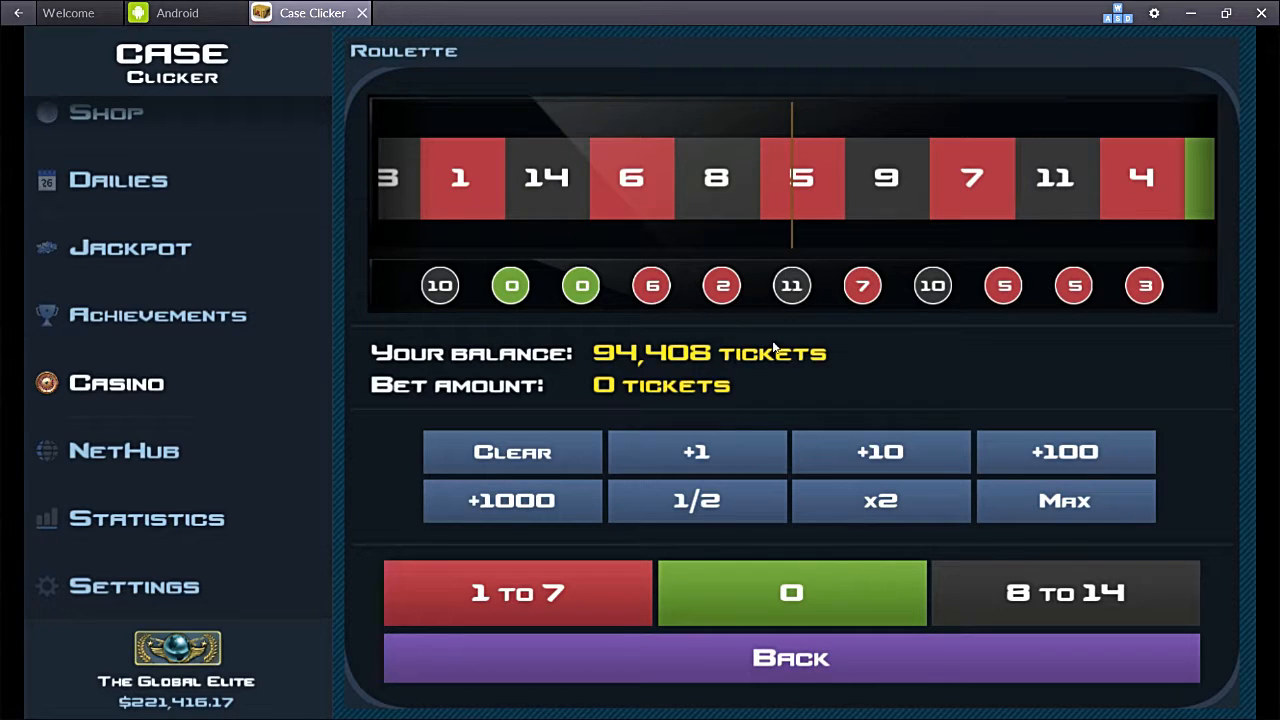
mouse_move(863, 254)
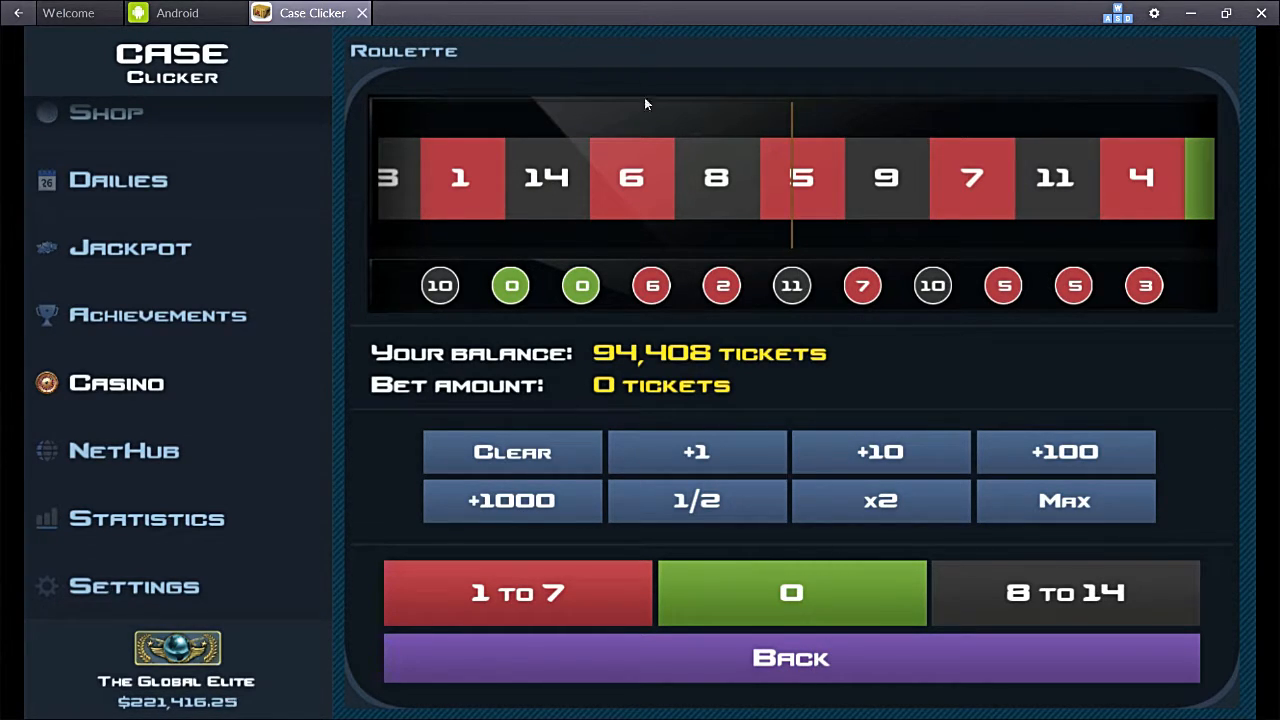
mouse_move(452, 480)
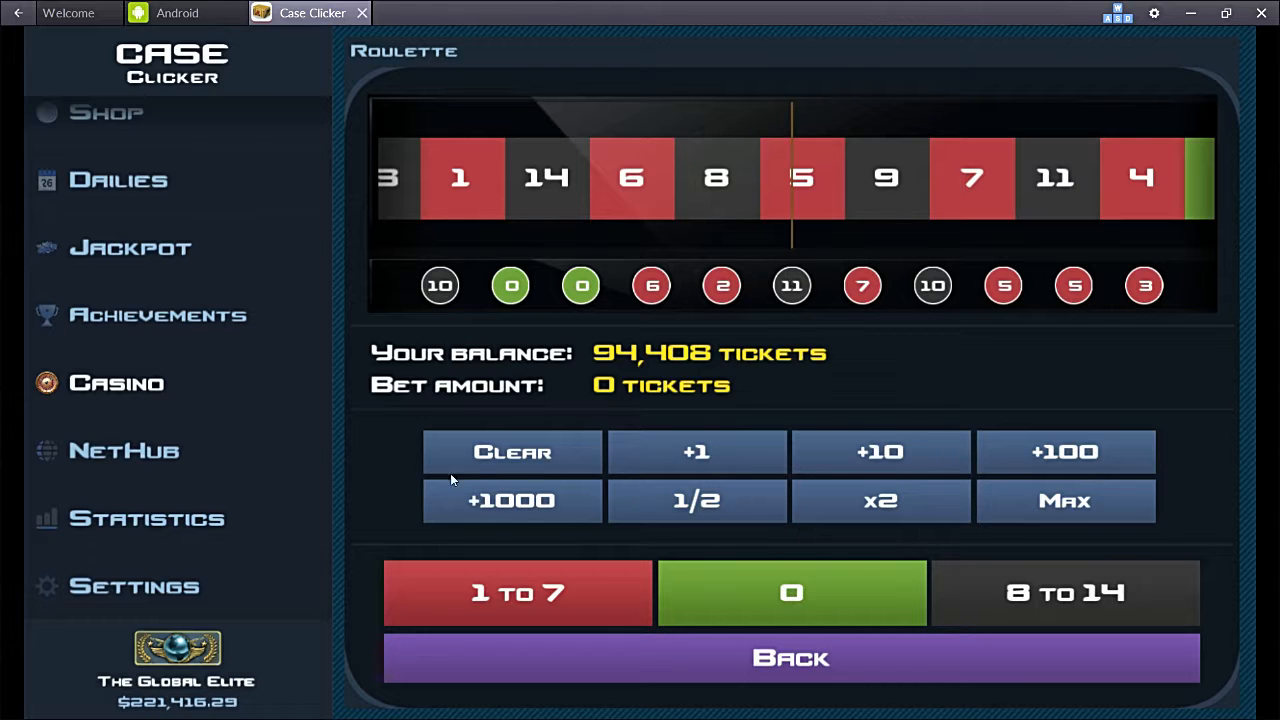
Step: Set a 1,000-ticket roulette bet and spin, dropping the balance to 92,408
left_click(512, 500)
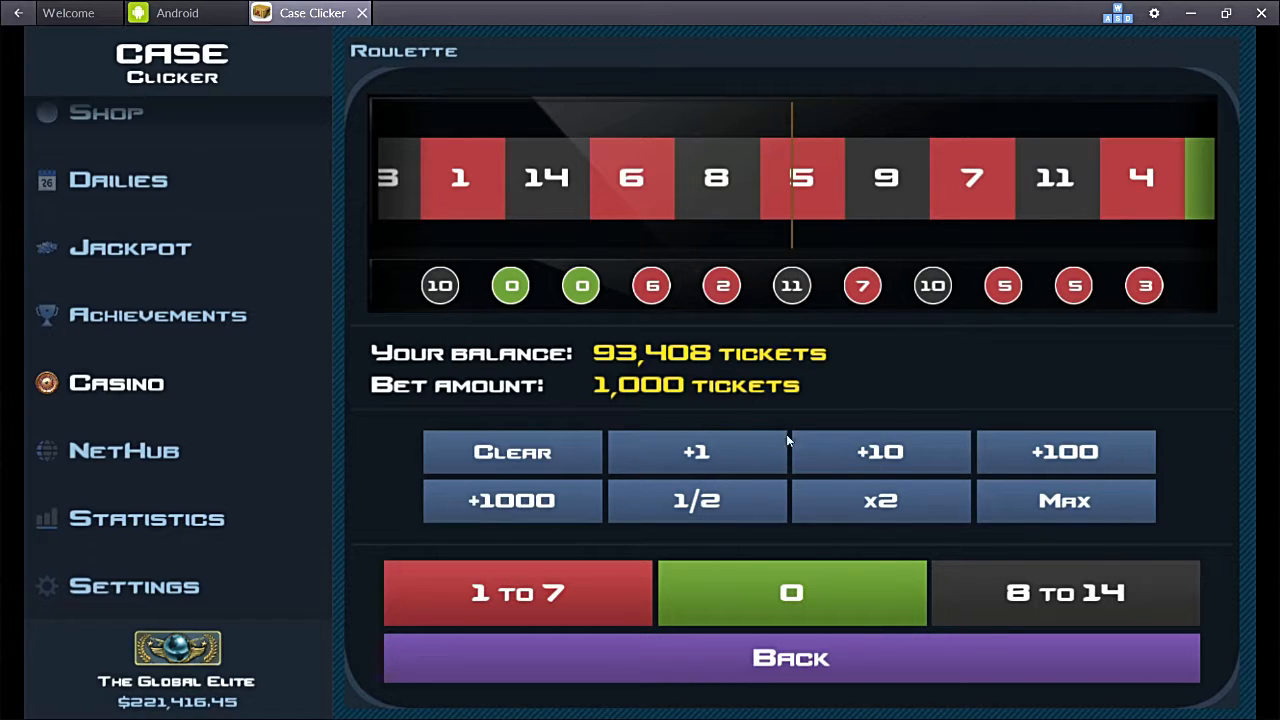
mouse_move(816, 335)
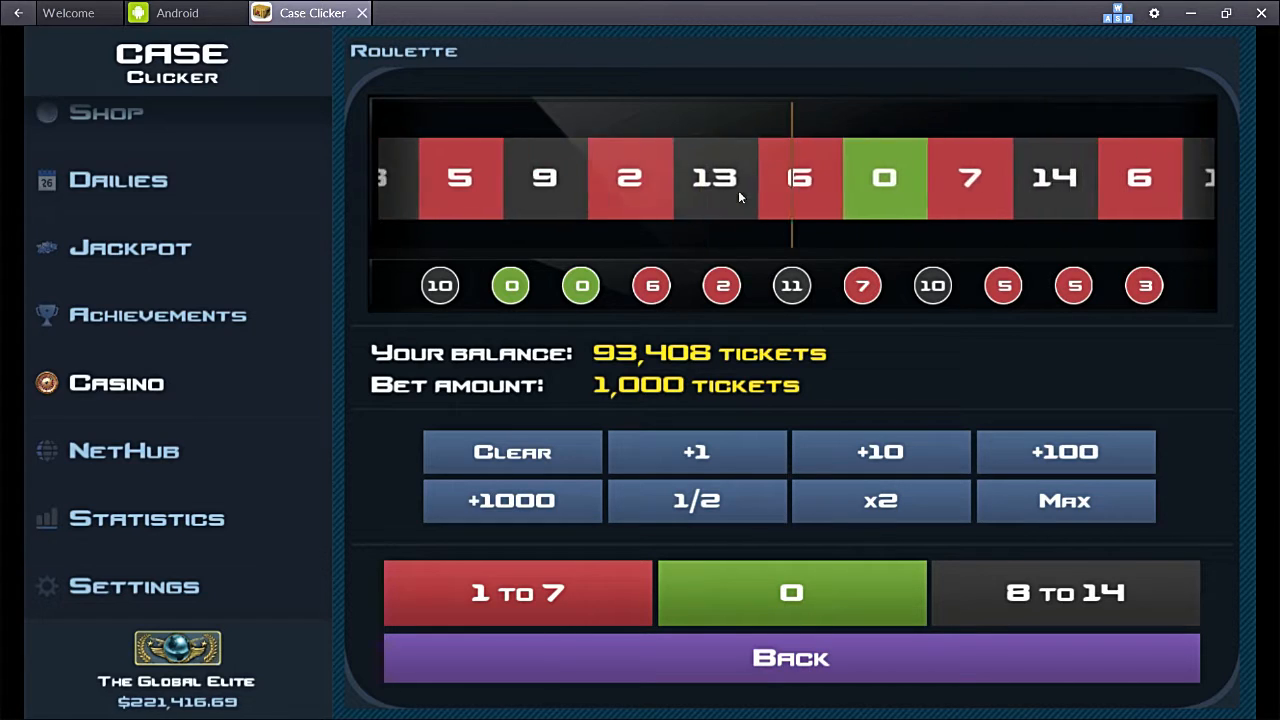
left_click(790, 593)
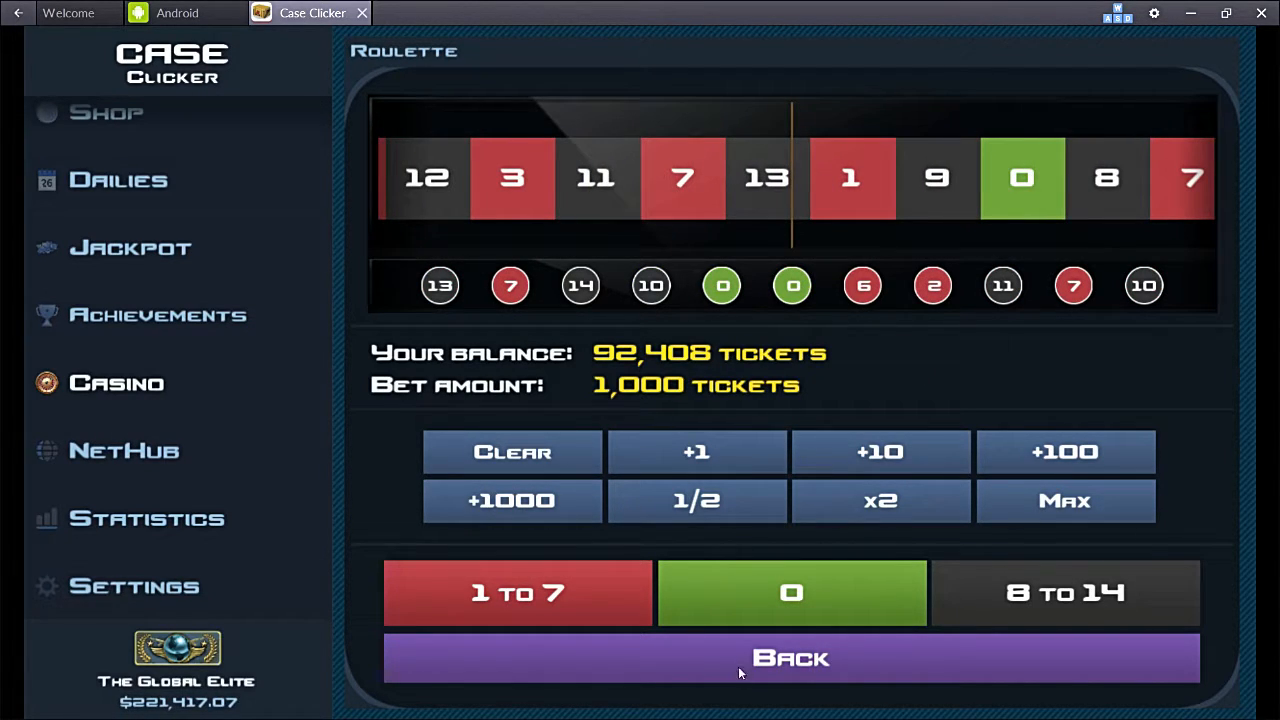
left_click(790, 658)
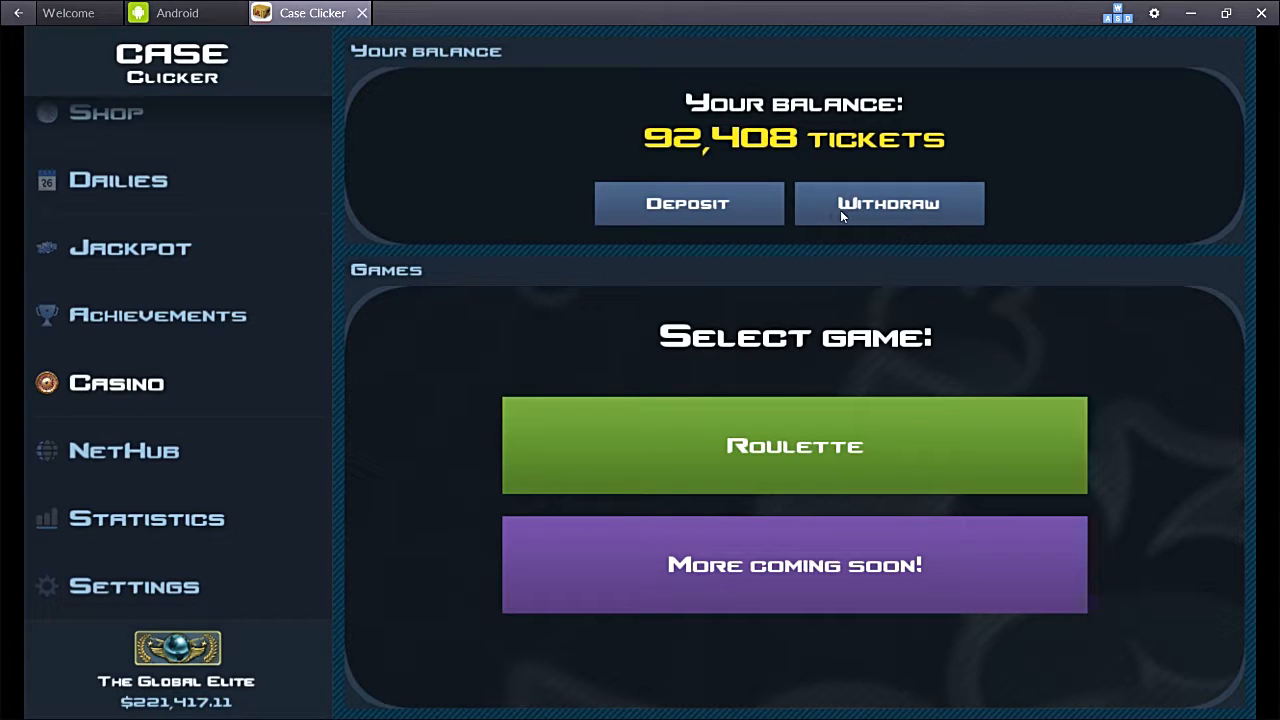
left_click(888, 203)
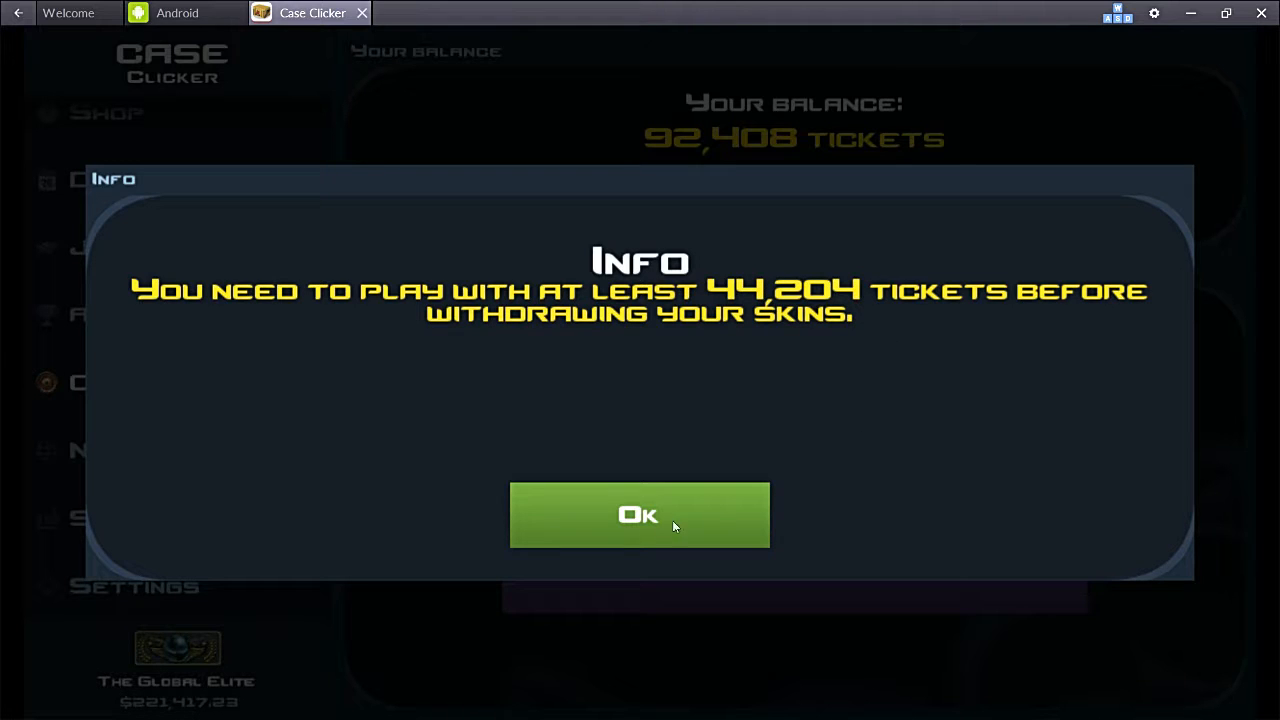
left_click(640, 514)
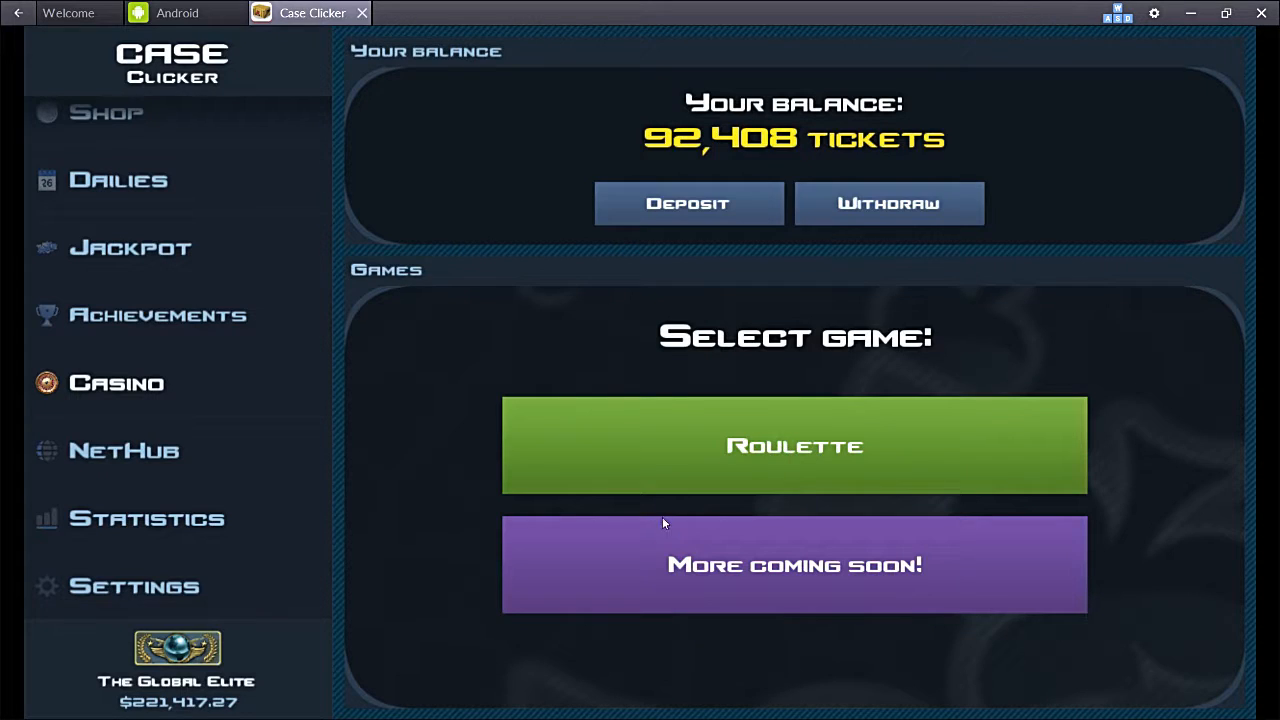
left_click(794, 445)
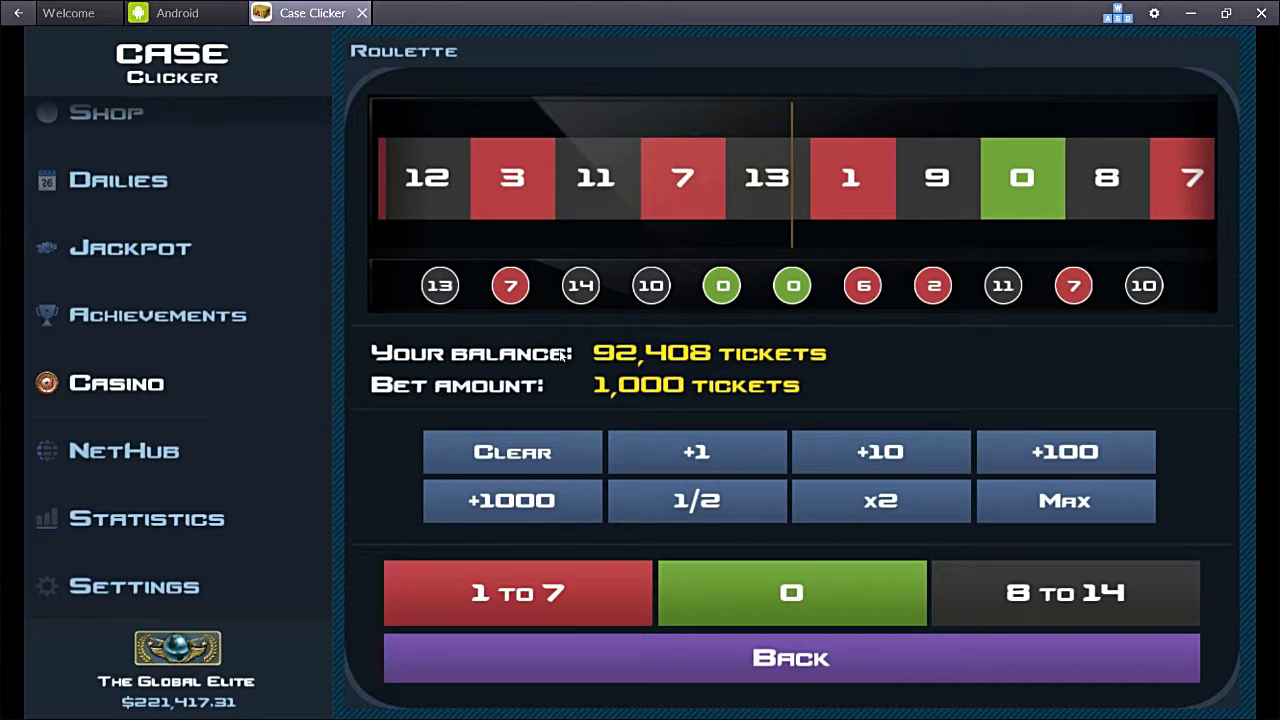
mouse_move(677, 343)
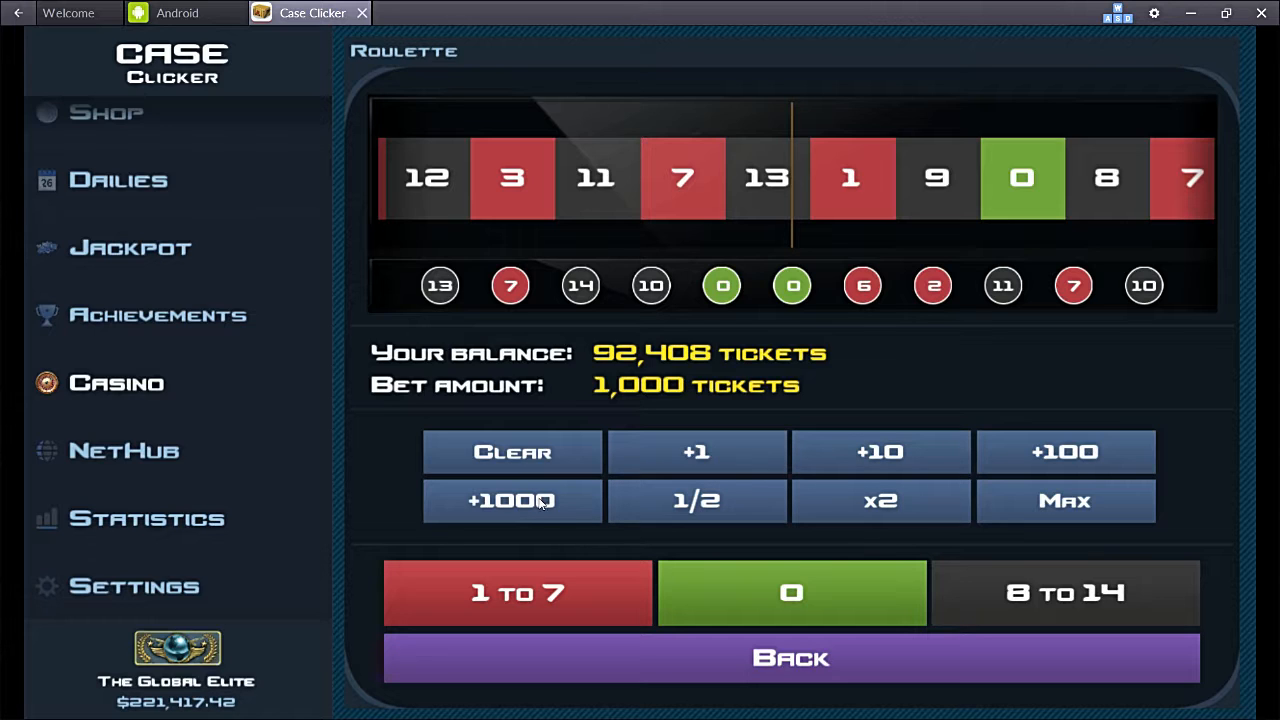
mouse_move(590, 595)
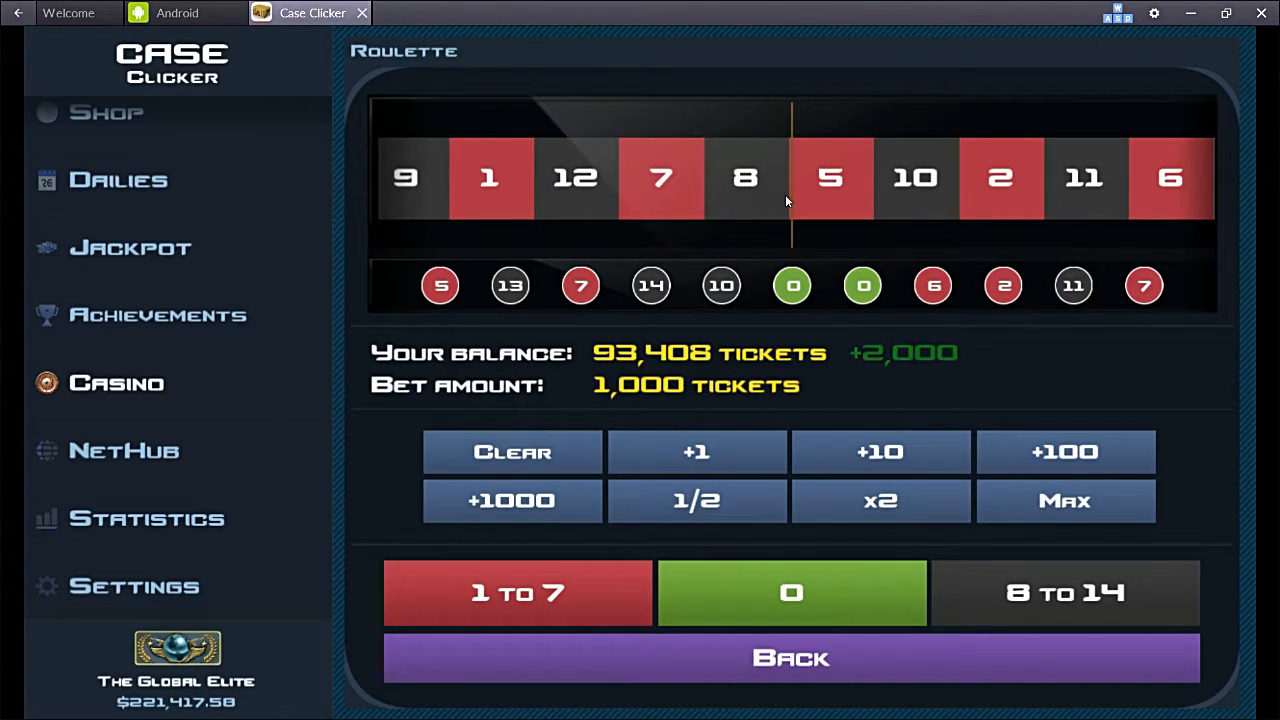
Step: Raise the roulette stake toward 3,000 tickets while betting another round
left_click(512, 501)
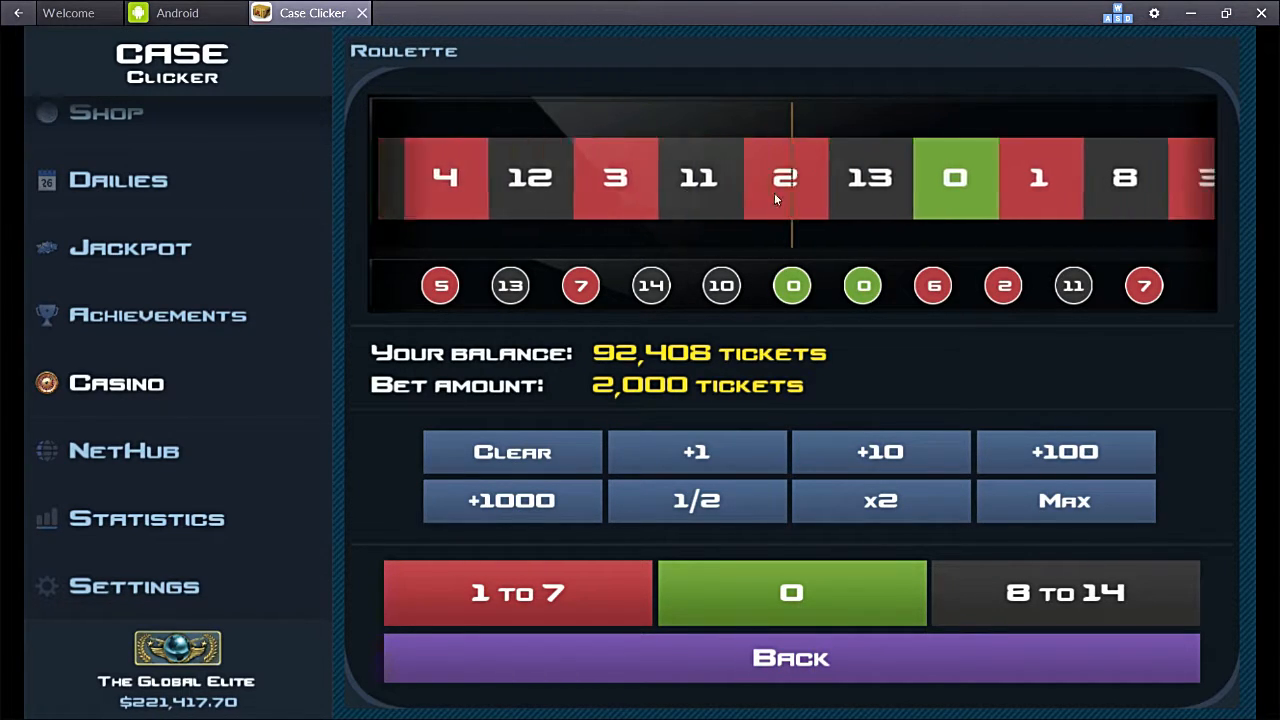
left_click(791, 593)
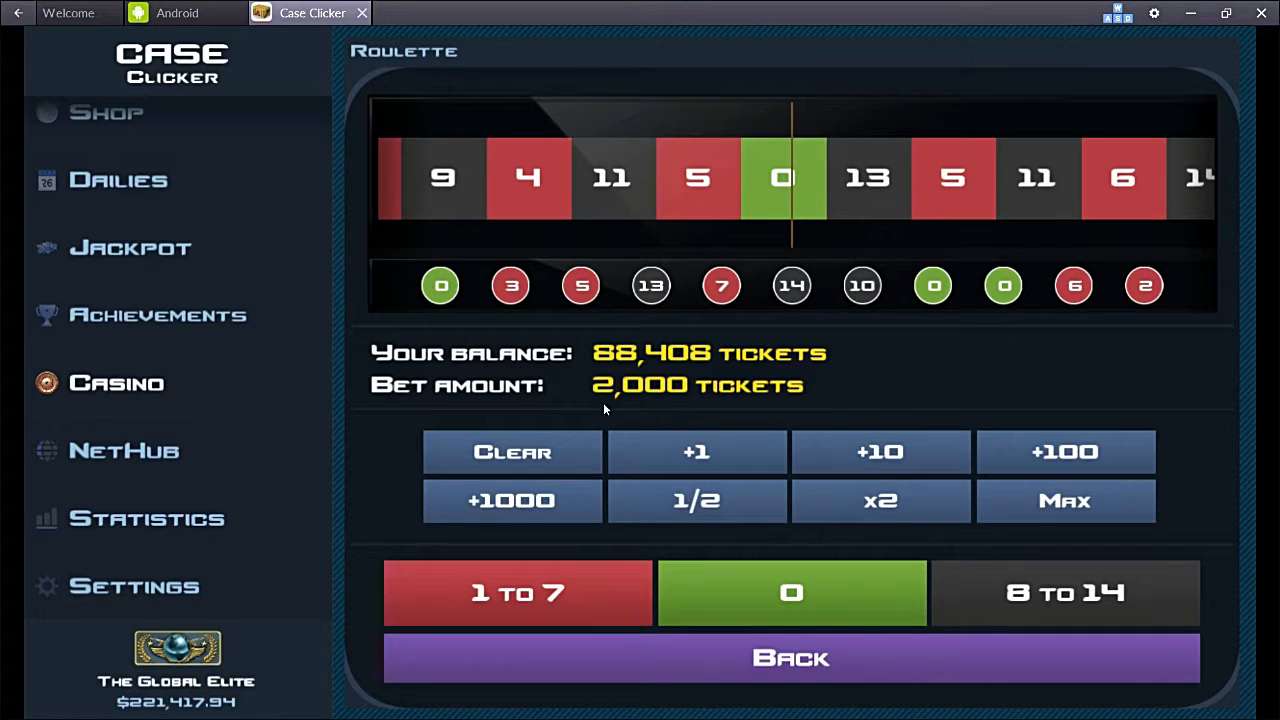
left_click(512, 500)
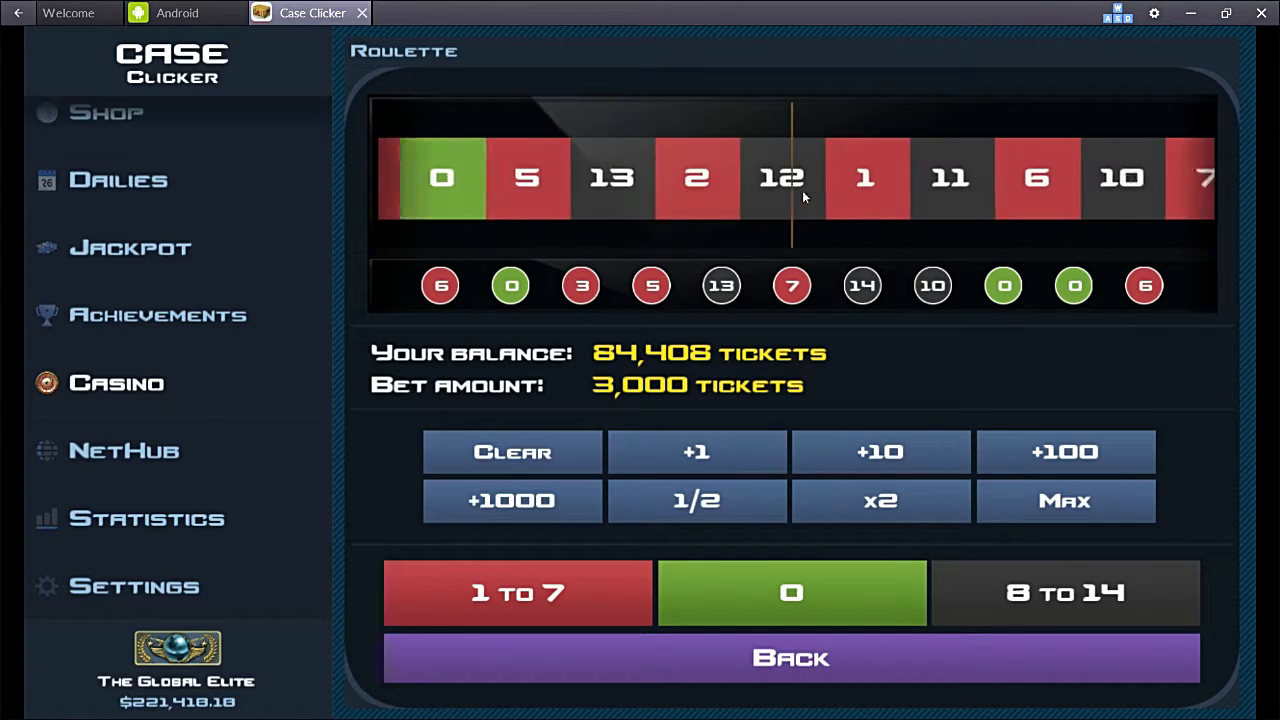
Step: Place another roulette bet, recovering the balance to 88,408 tickets at a 2,000 stake
left_click(790, 592)
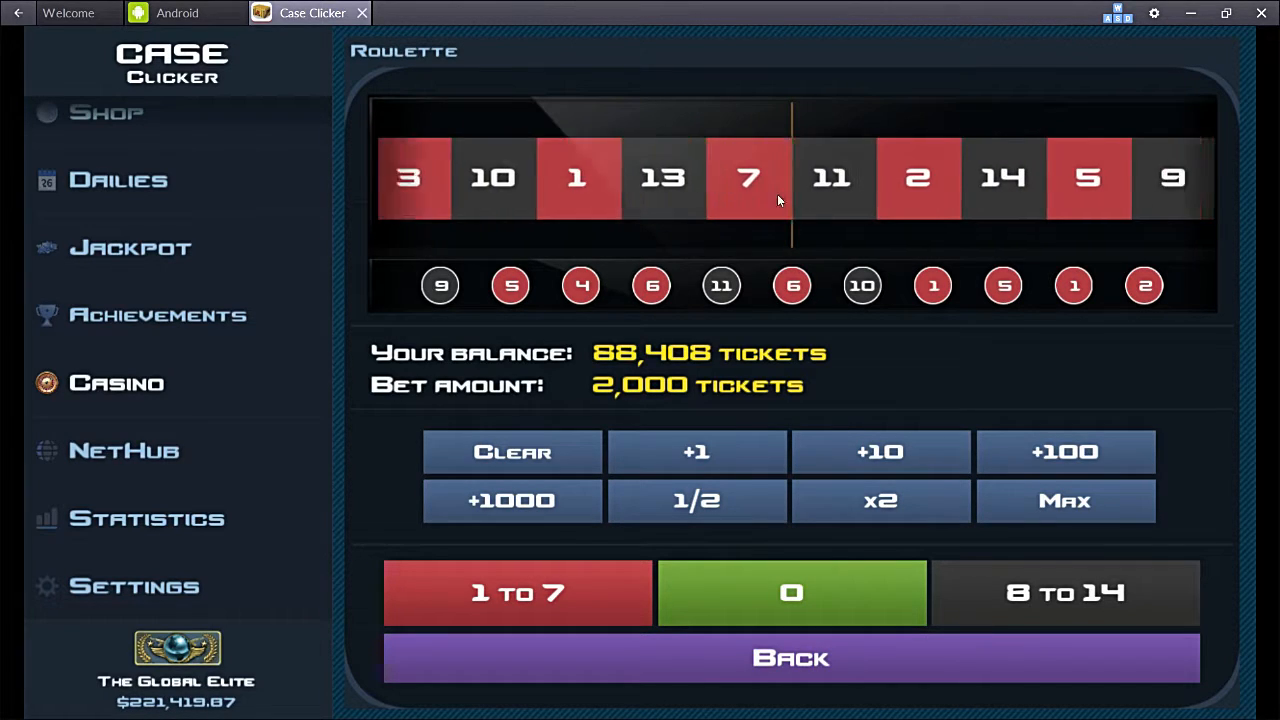
Step: Play a few more roulette rounds, reset the bet, and return to the 85,408-ticket casino overview
left_click(791, 594)
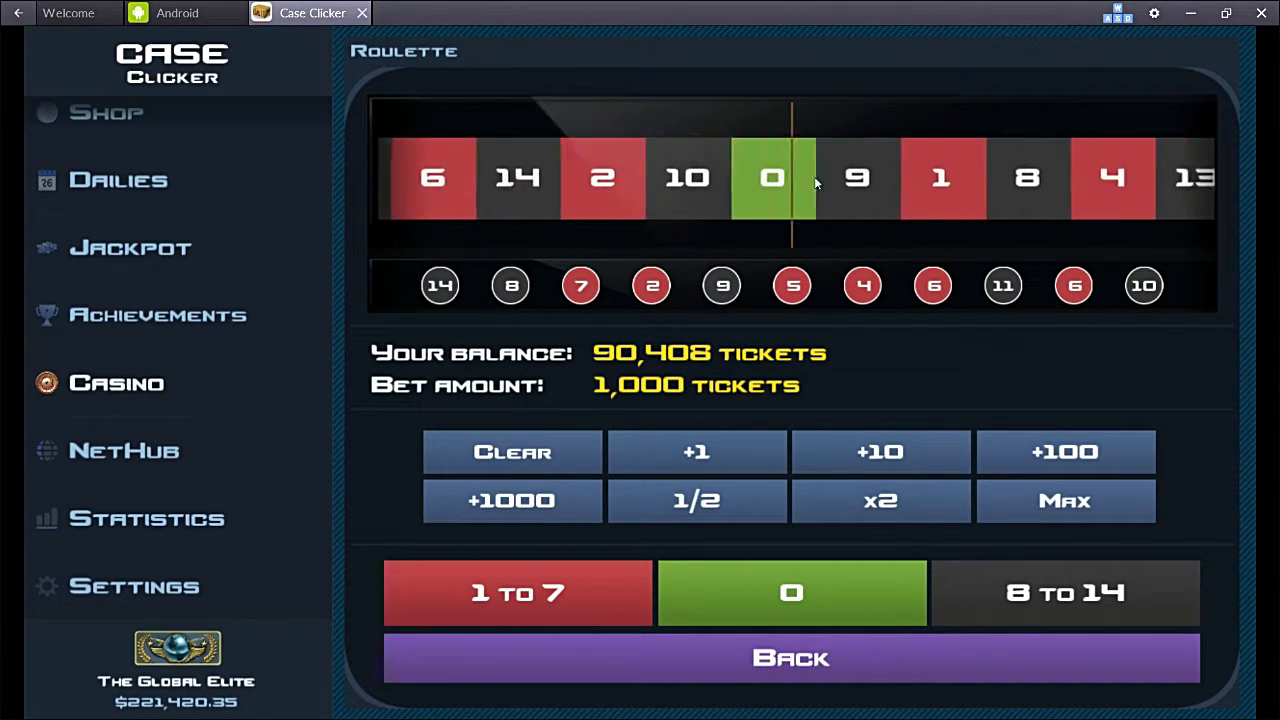
left_click(790, 593)
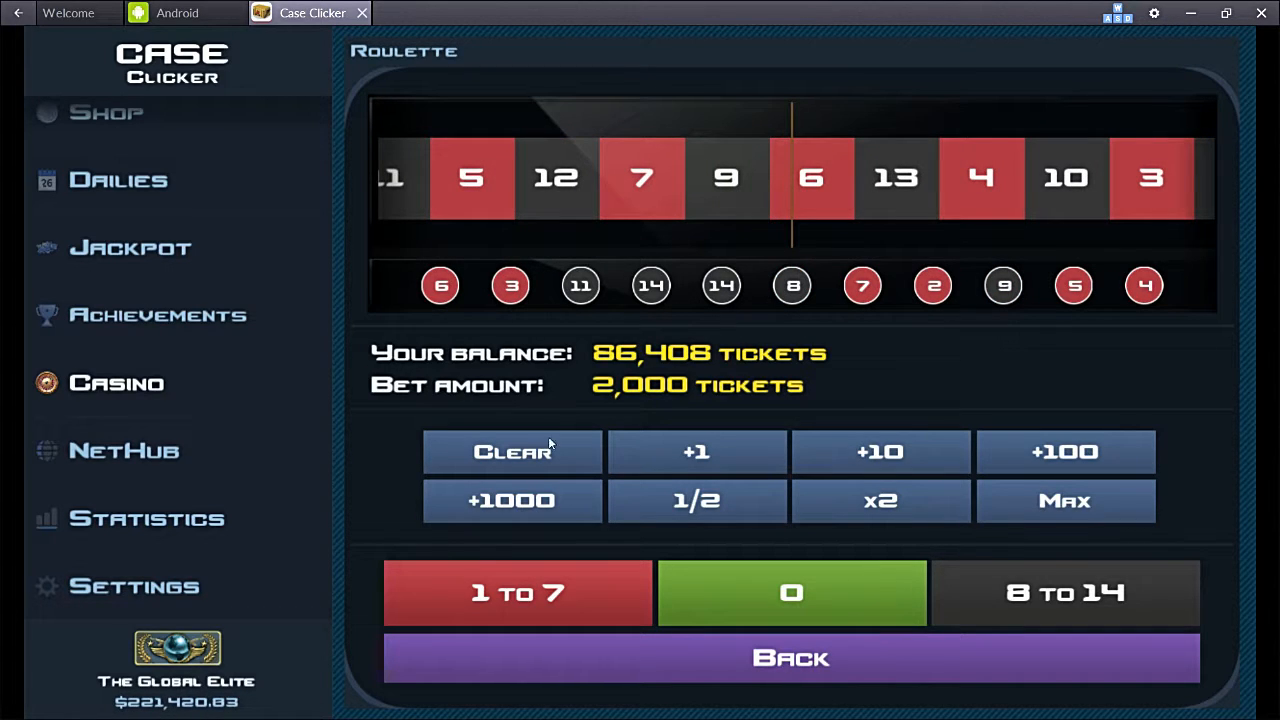
left_click(512, 500)
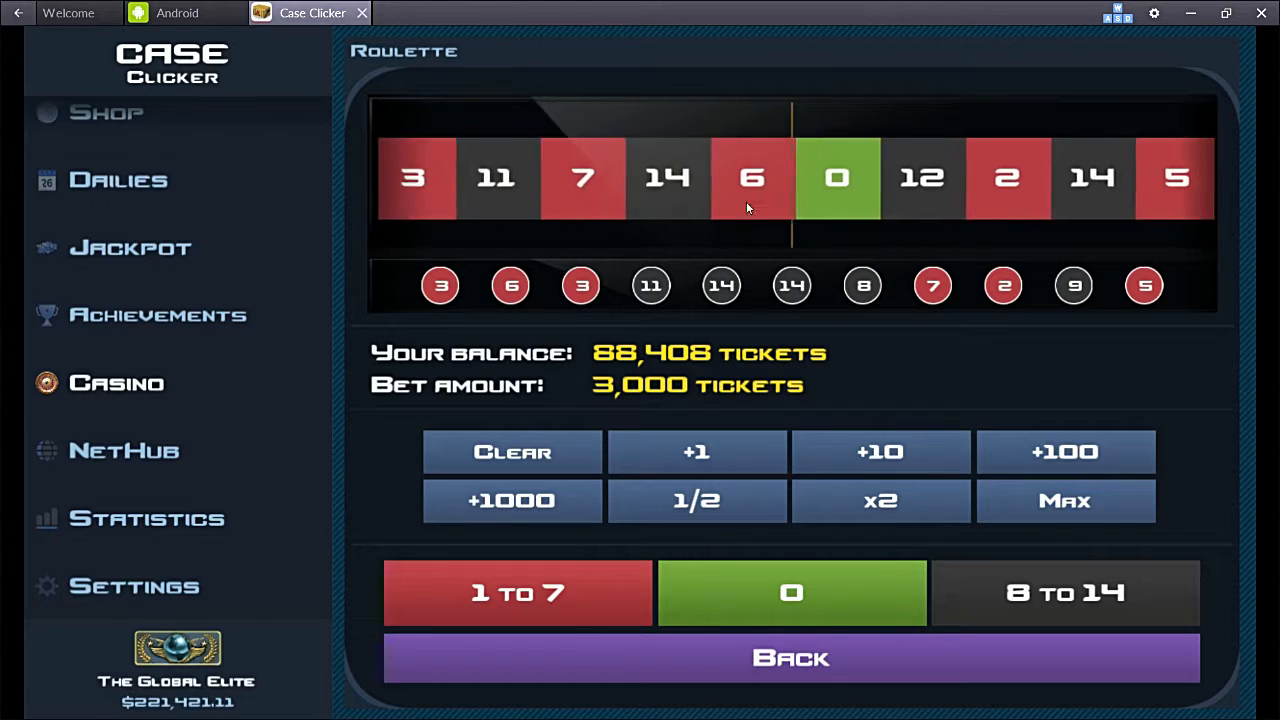
left_click(791, 593)
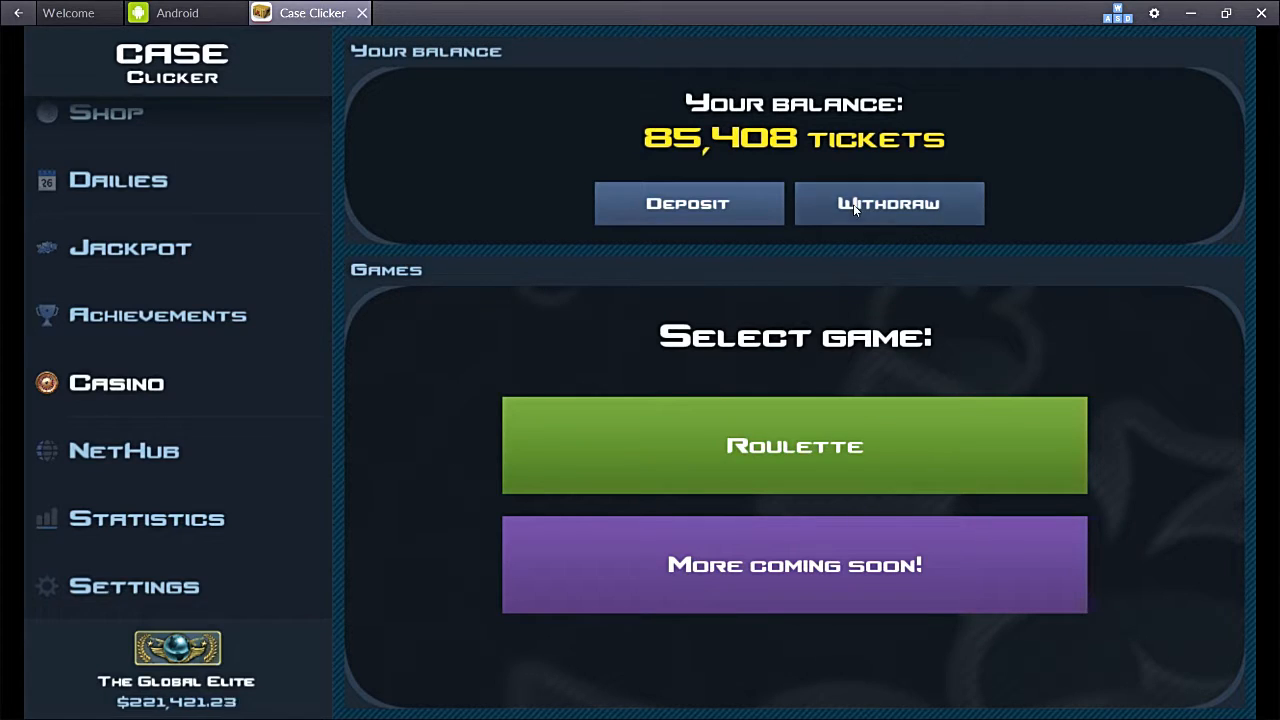
Step: Check the withdrawal dialog, then play 3,000-ticket roulette rounds down to 75,408 tickets
left_click(888, 203)
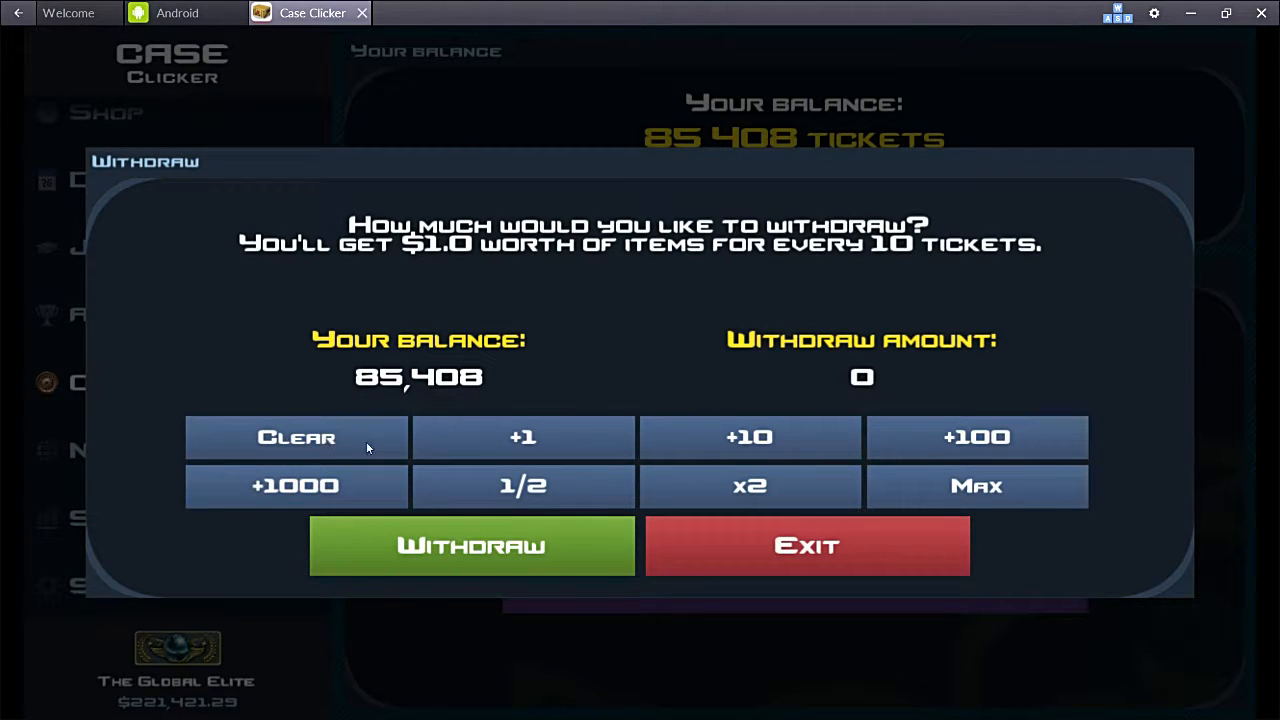
left_click(806, 545)
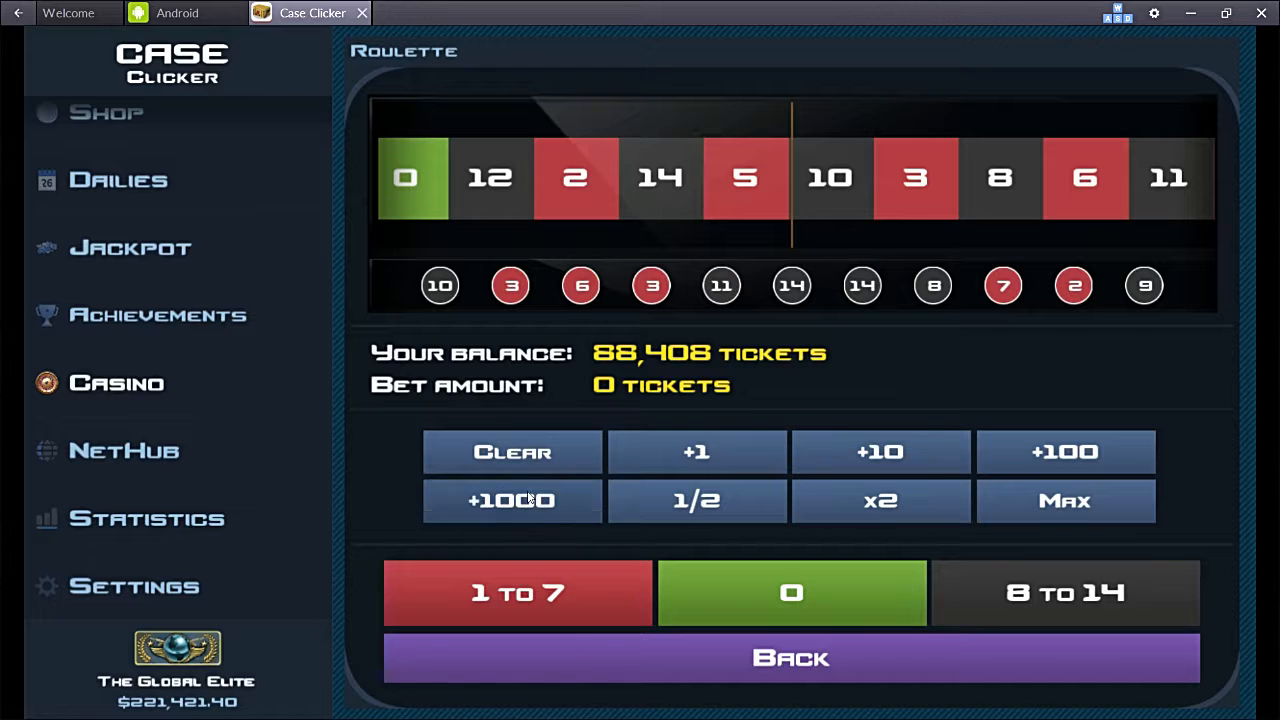
left_click(512, 500)
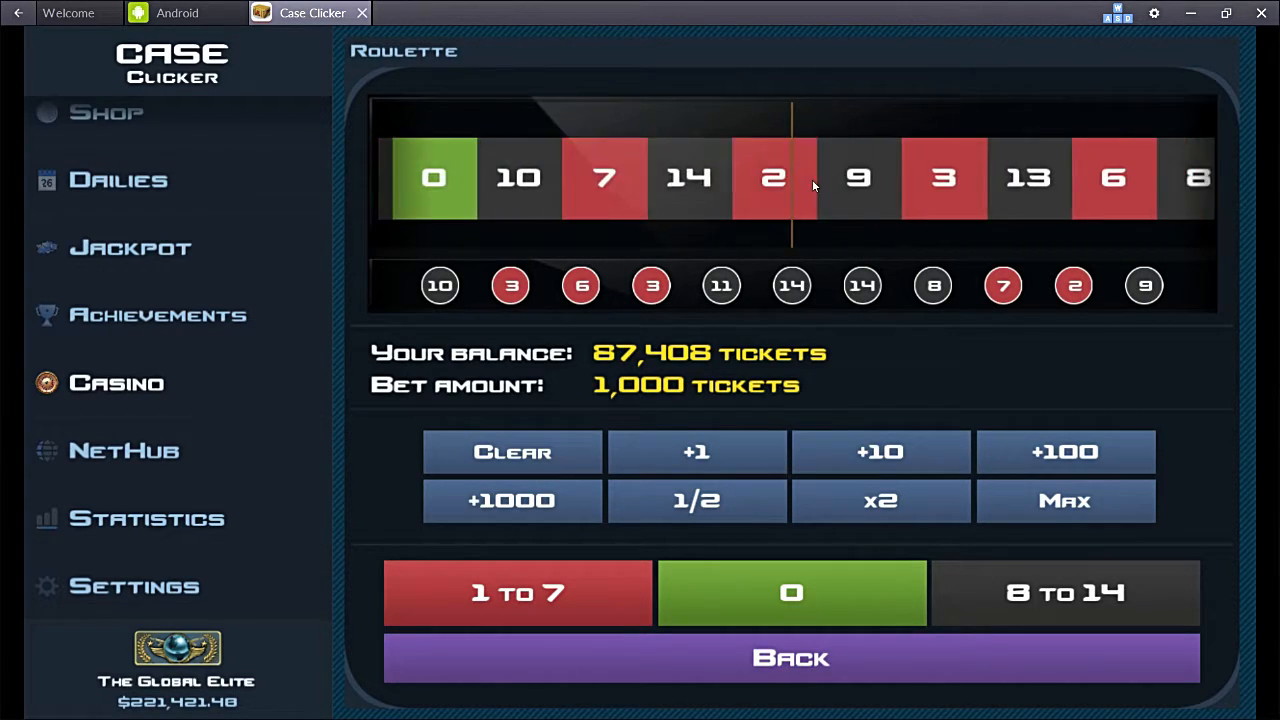
left_click(791, 593)
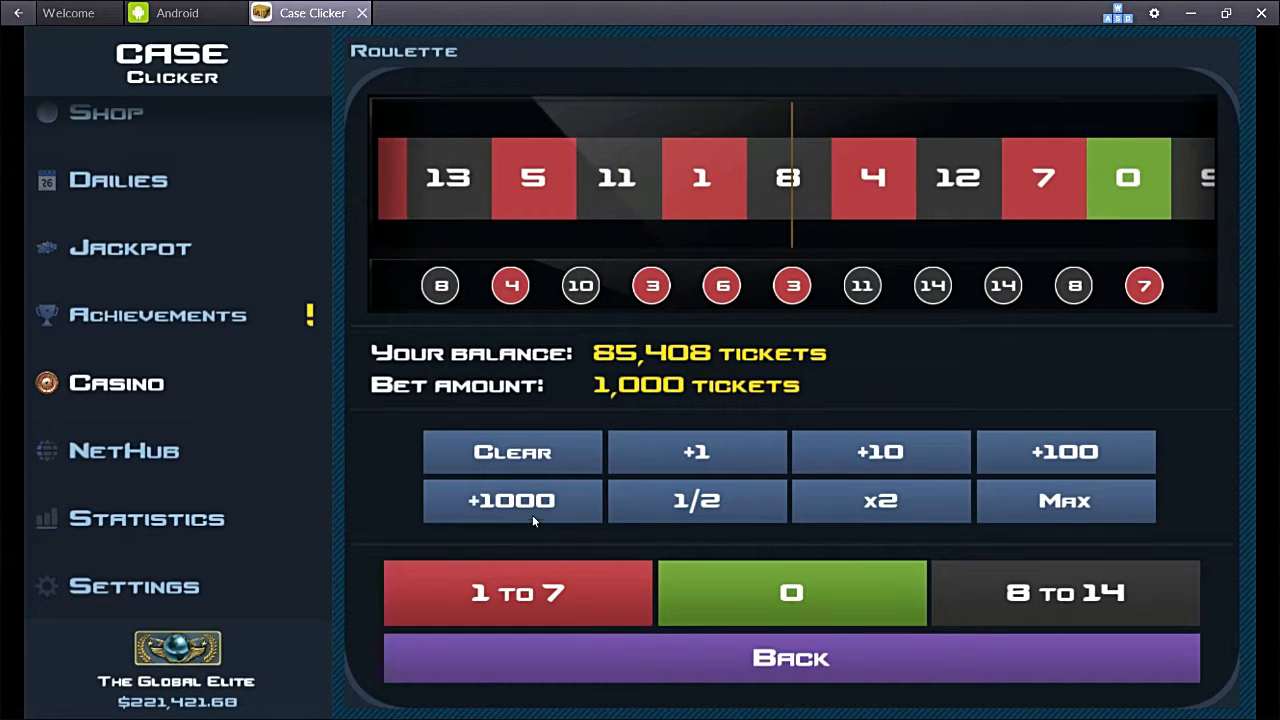
left_click(880, 500)
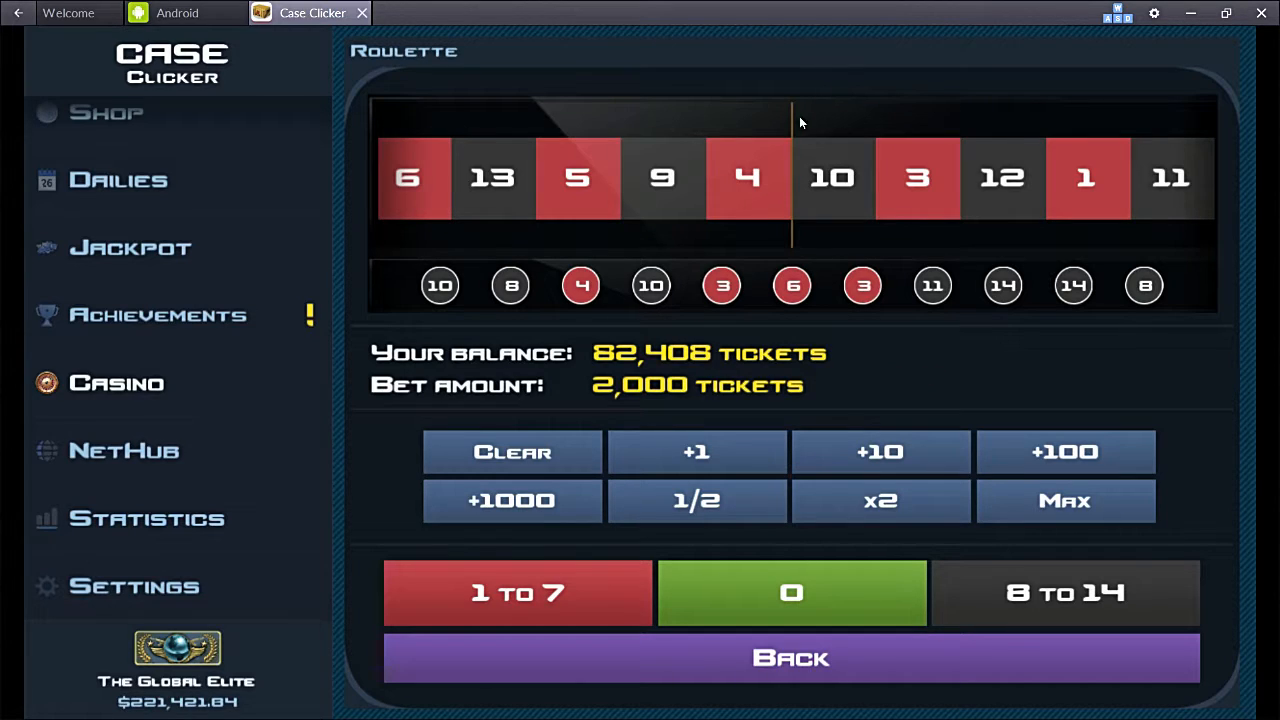
mouse_move(1069, 473)
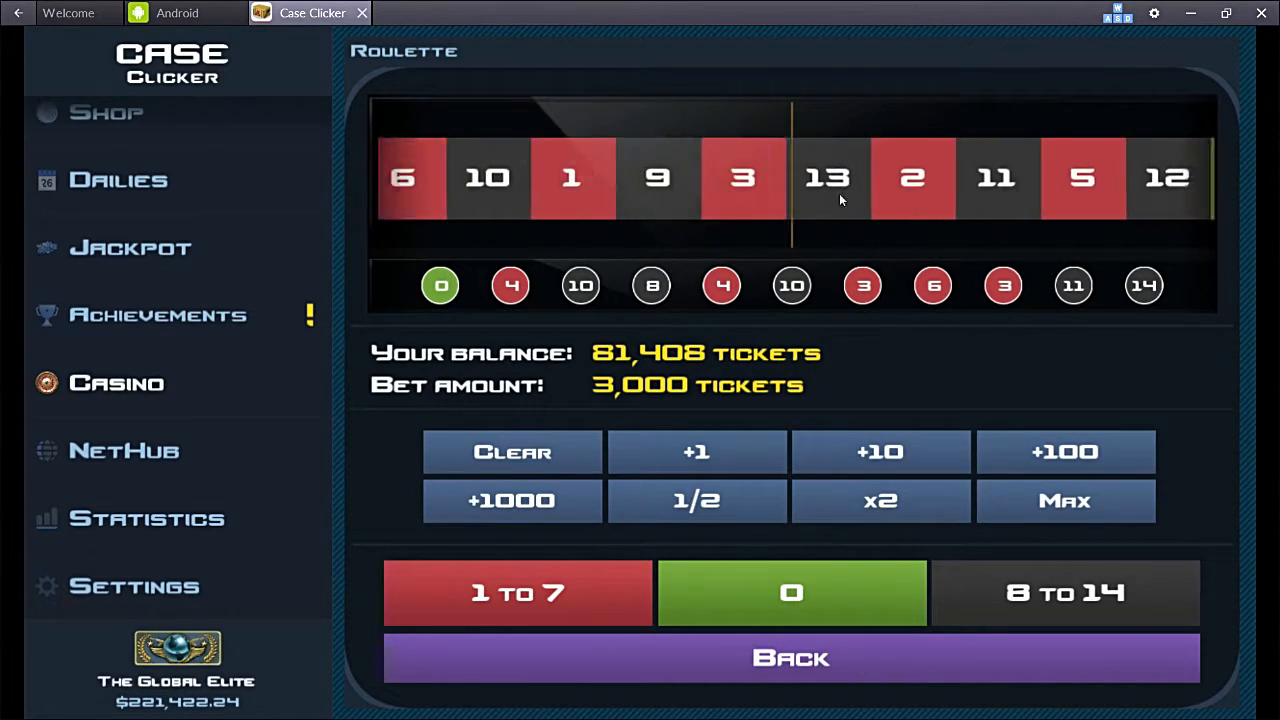
left_click(791, 593)
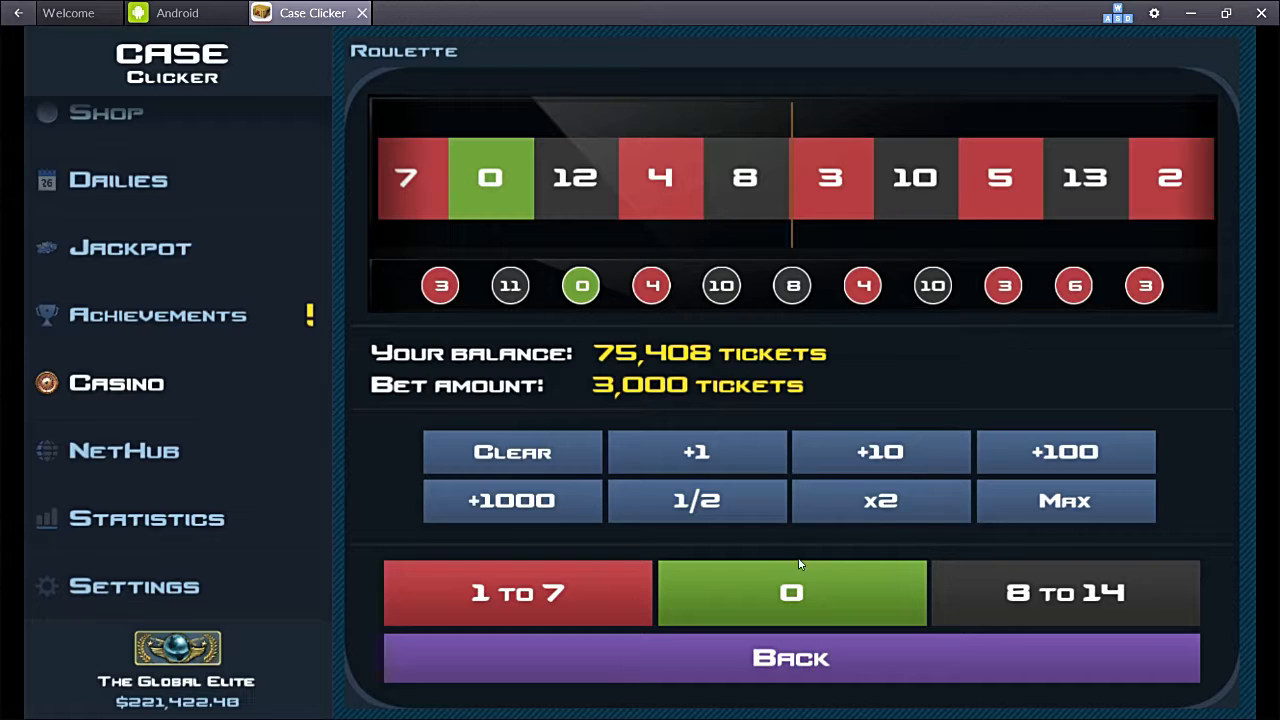
mouse_move(540, 446)
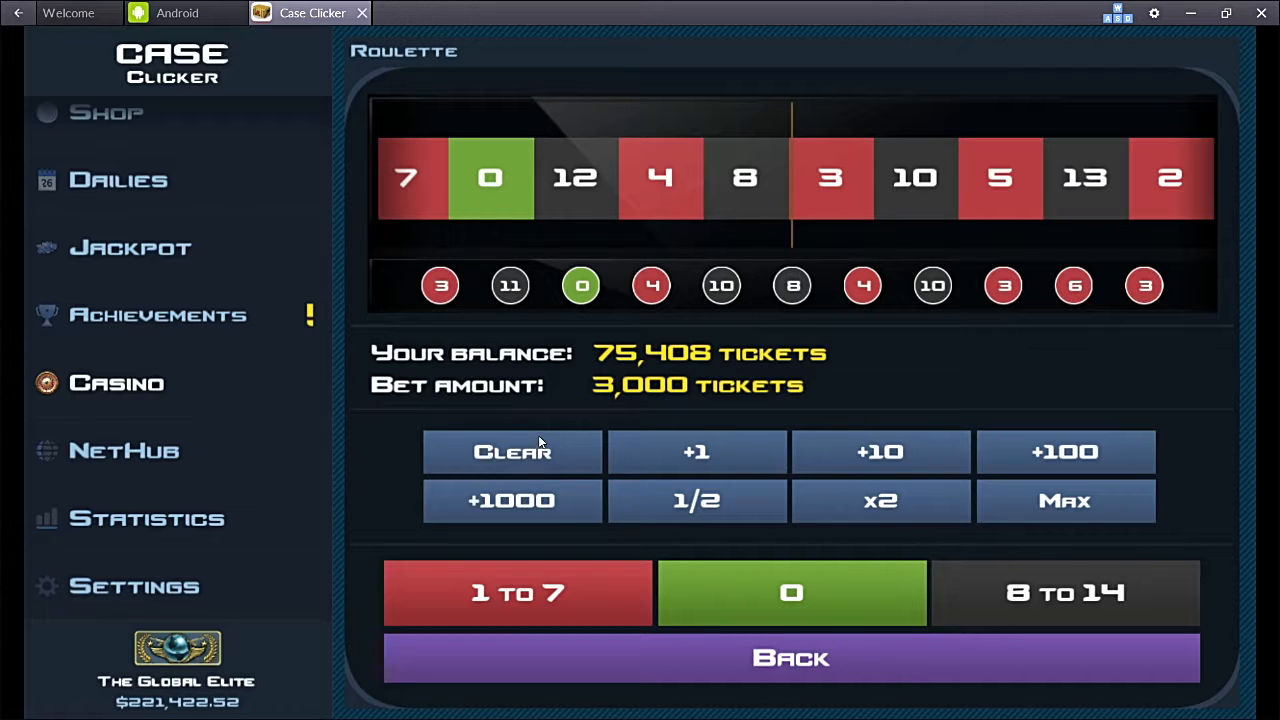
Step: Raise the stake and keep spinning until a green 0 win reaches 119,408 tickets
left_click(512, 501)
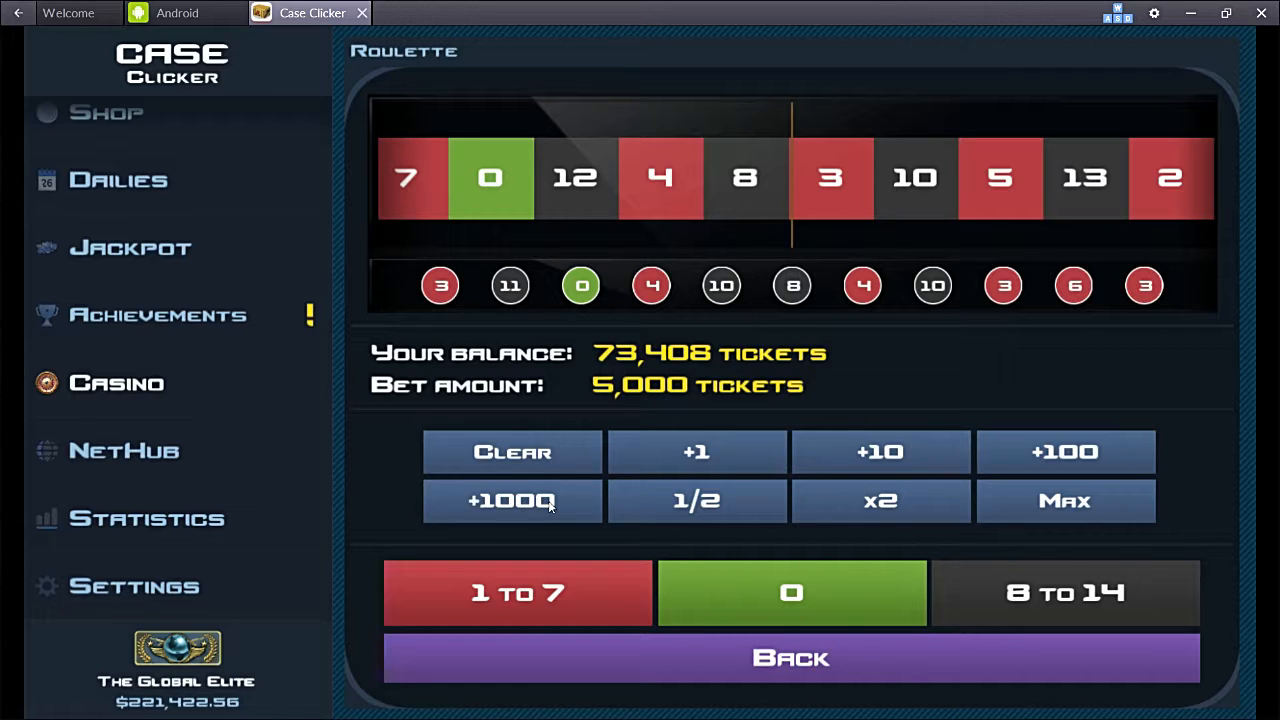
mouse_move(621, 291)
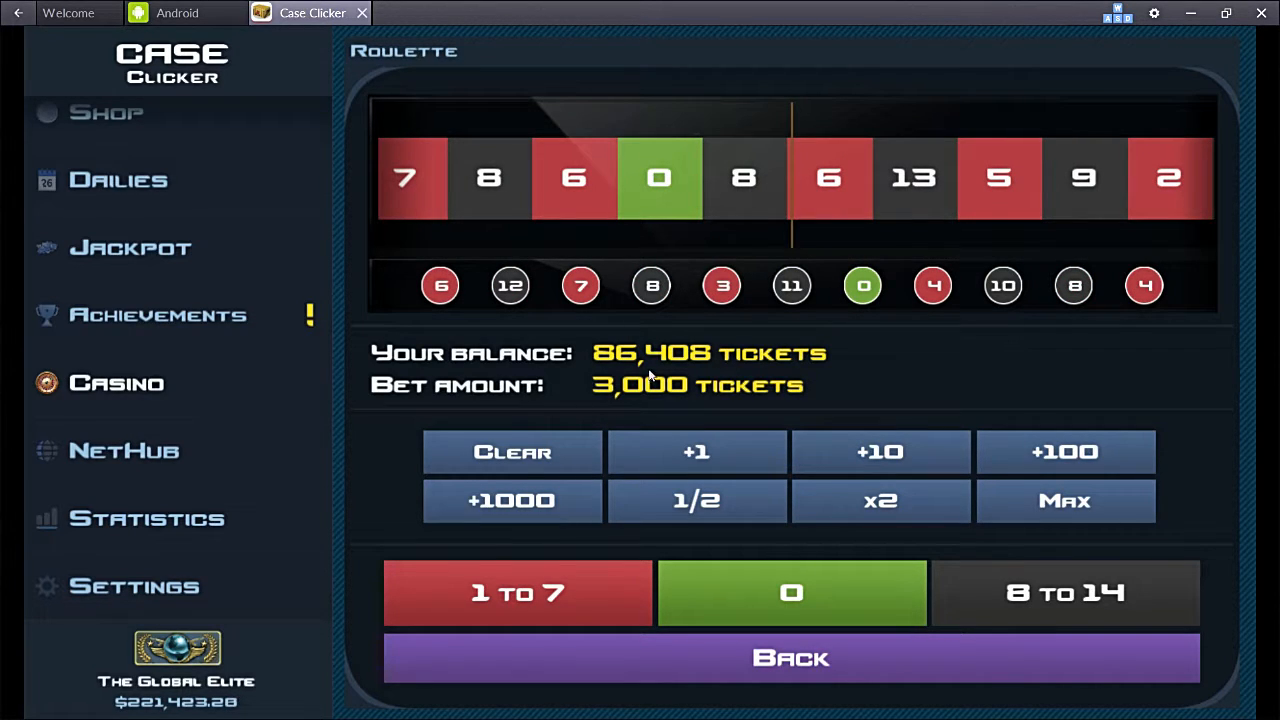
mouse_move(762, 551)
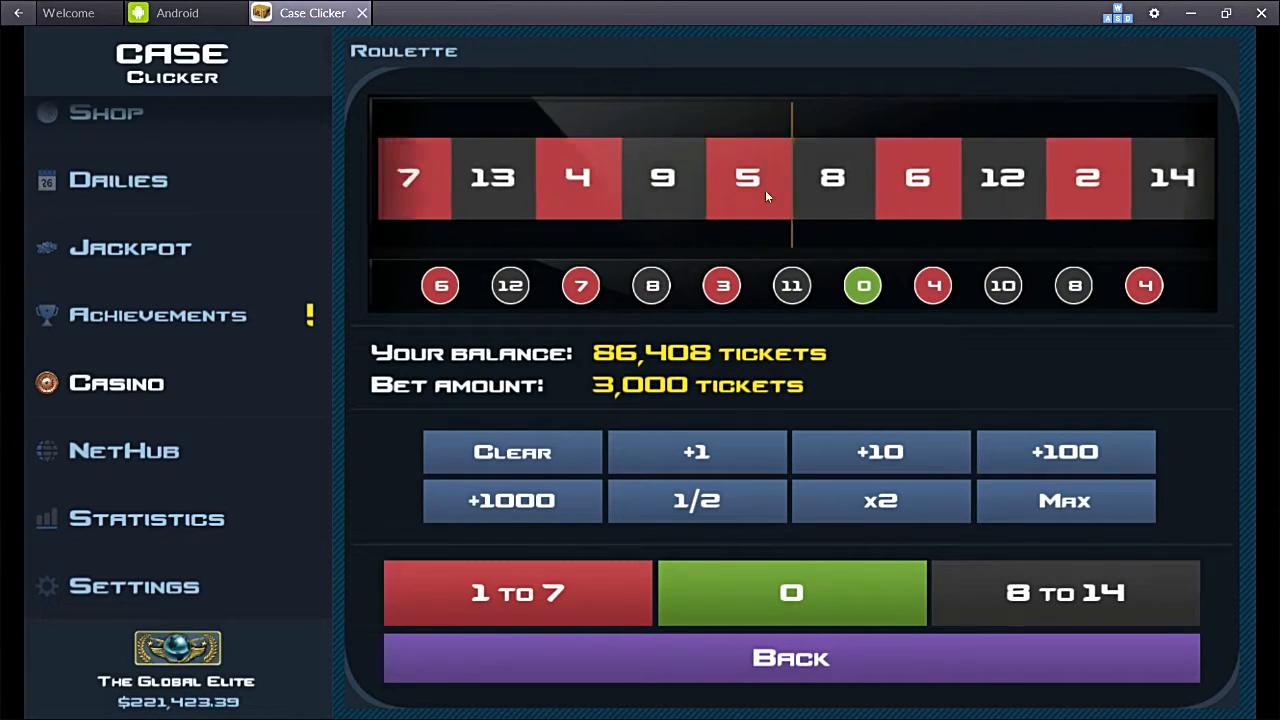
left_click(791, 594)
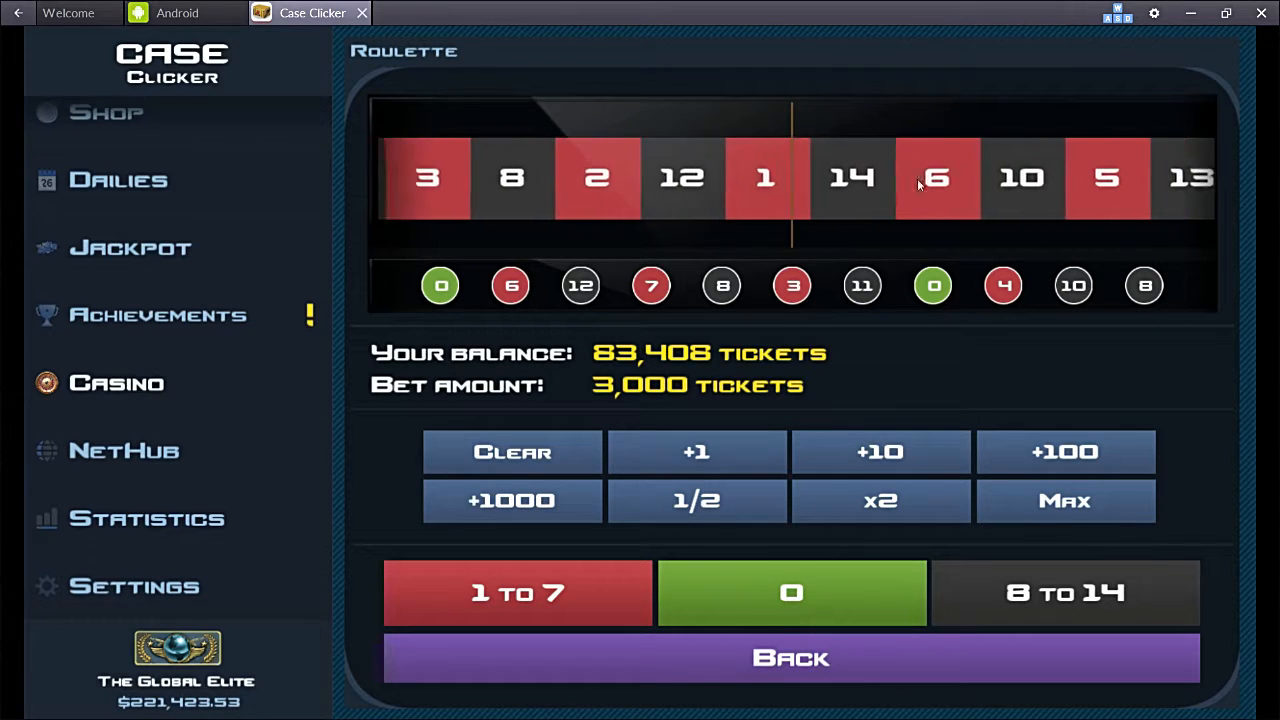
left_click(791, 594)
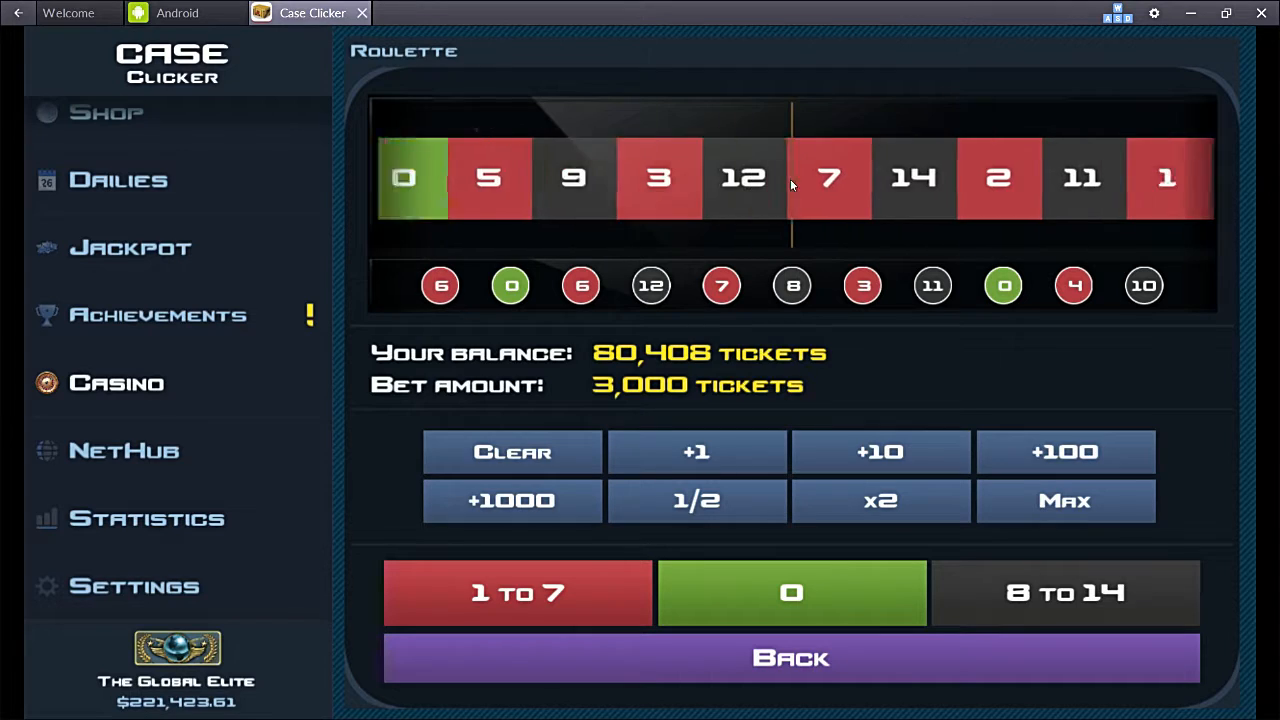
left_click(790, 593)
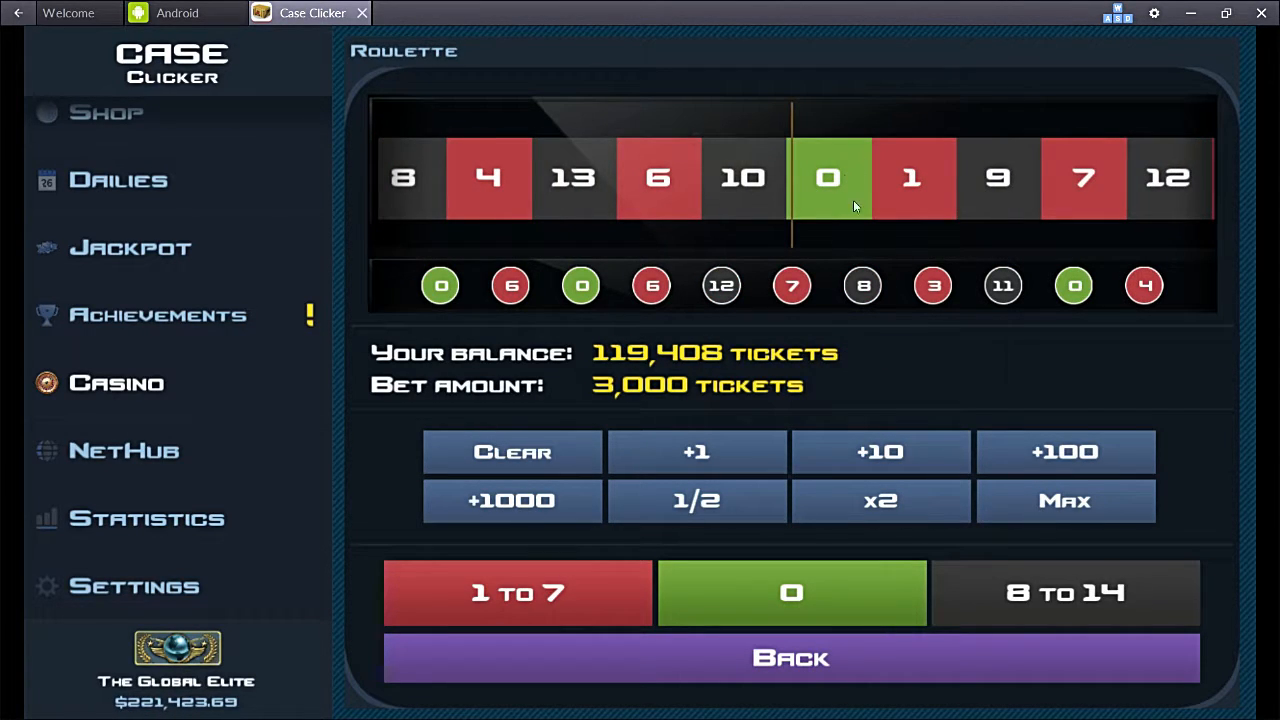
mouse_move(600, 370)
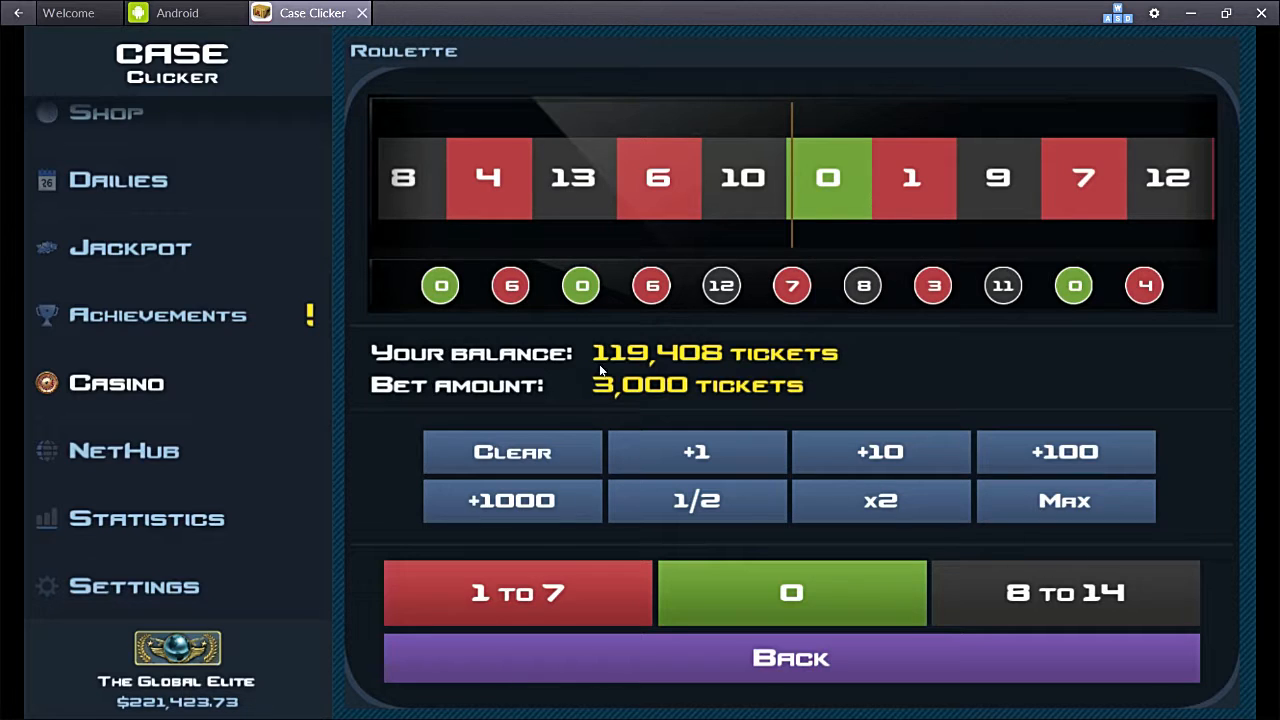
Step: Withdraw all 119,408 tickets using Max, receiving items like Karambit and Bayonet knives
left_click(791, 658)
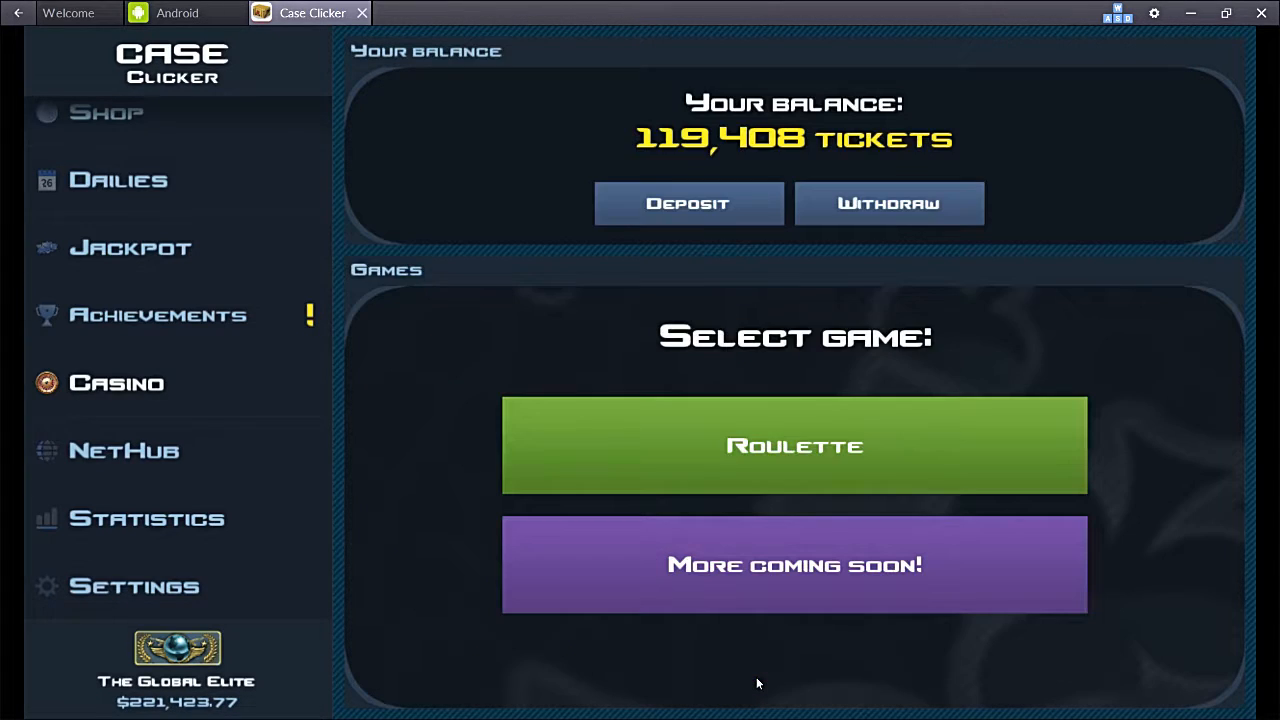
mouse_move(820, 241)
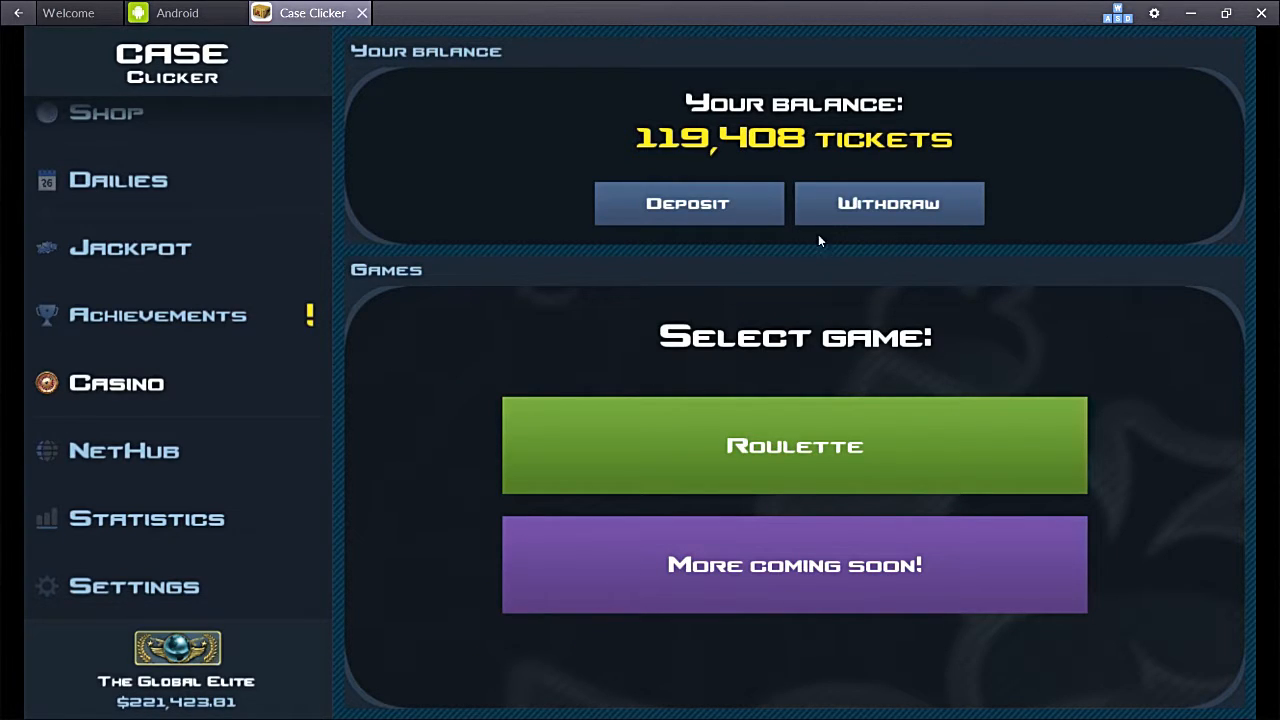
left_click(888, 203)
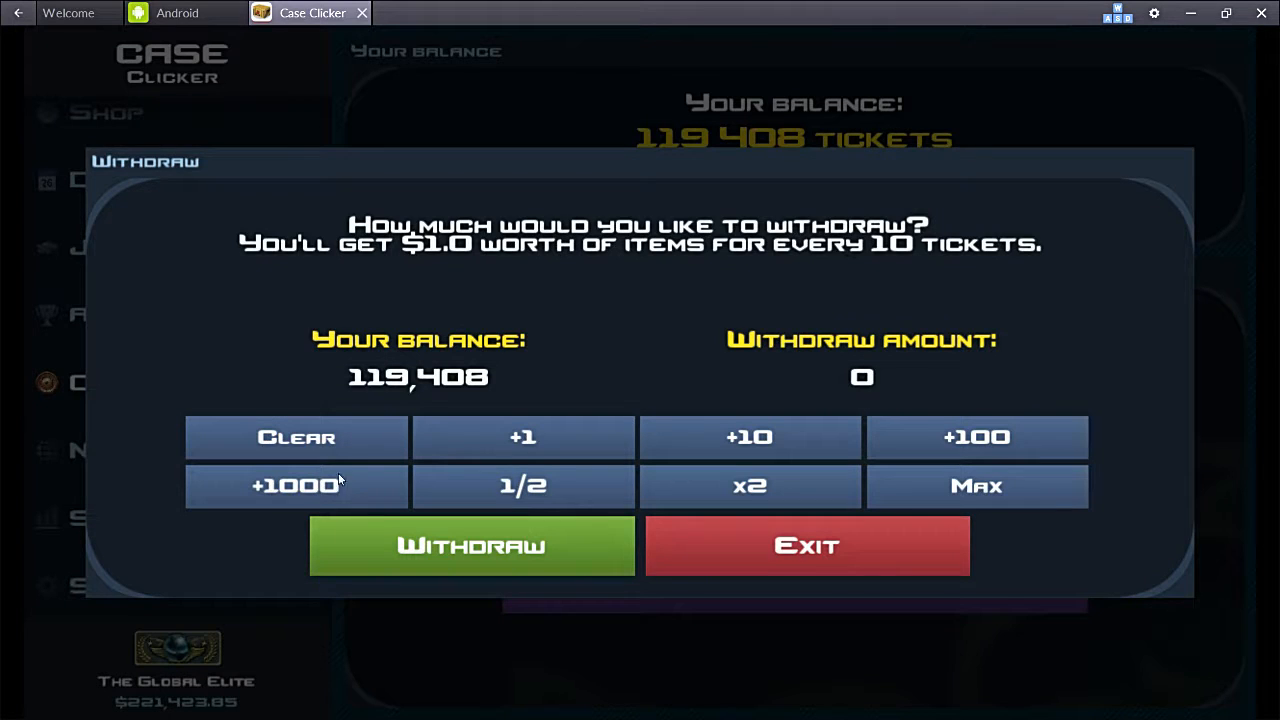
left_click(977, 486)
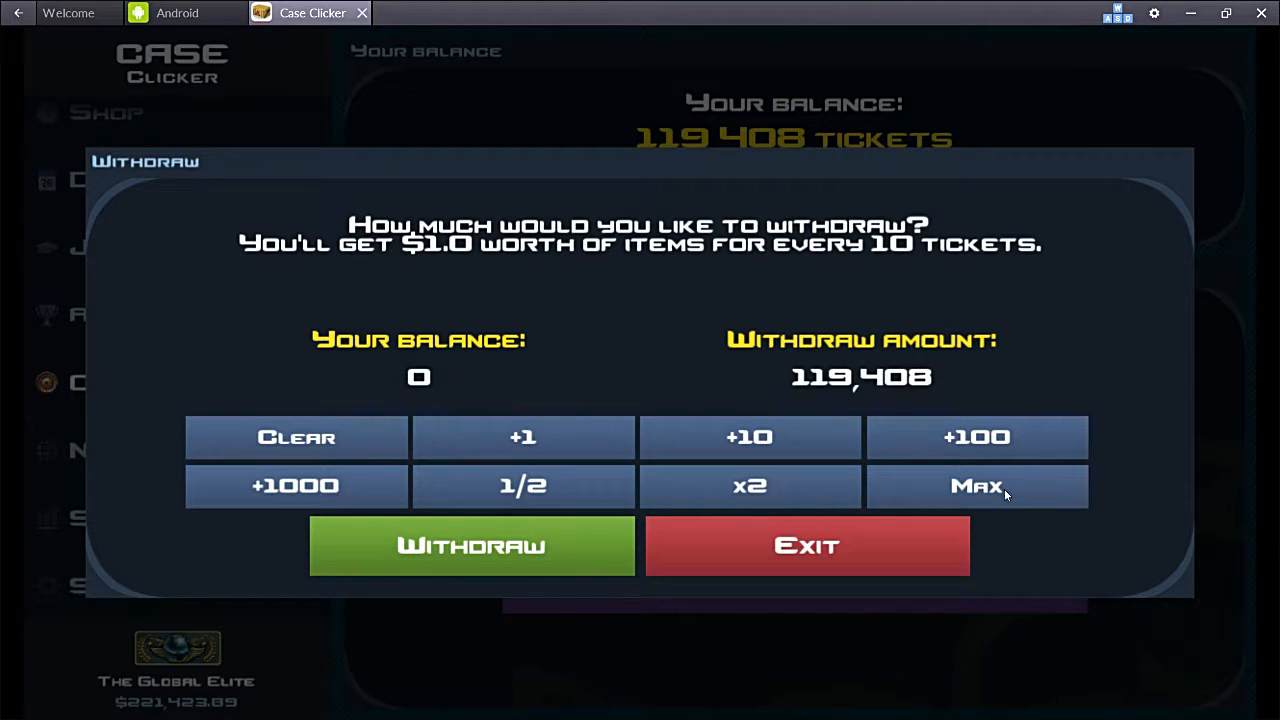
left_click(471, 545)
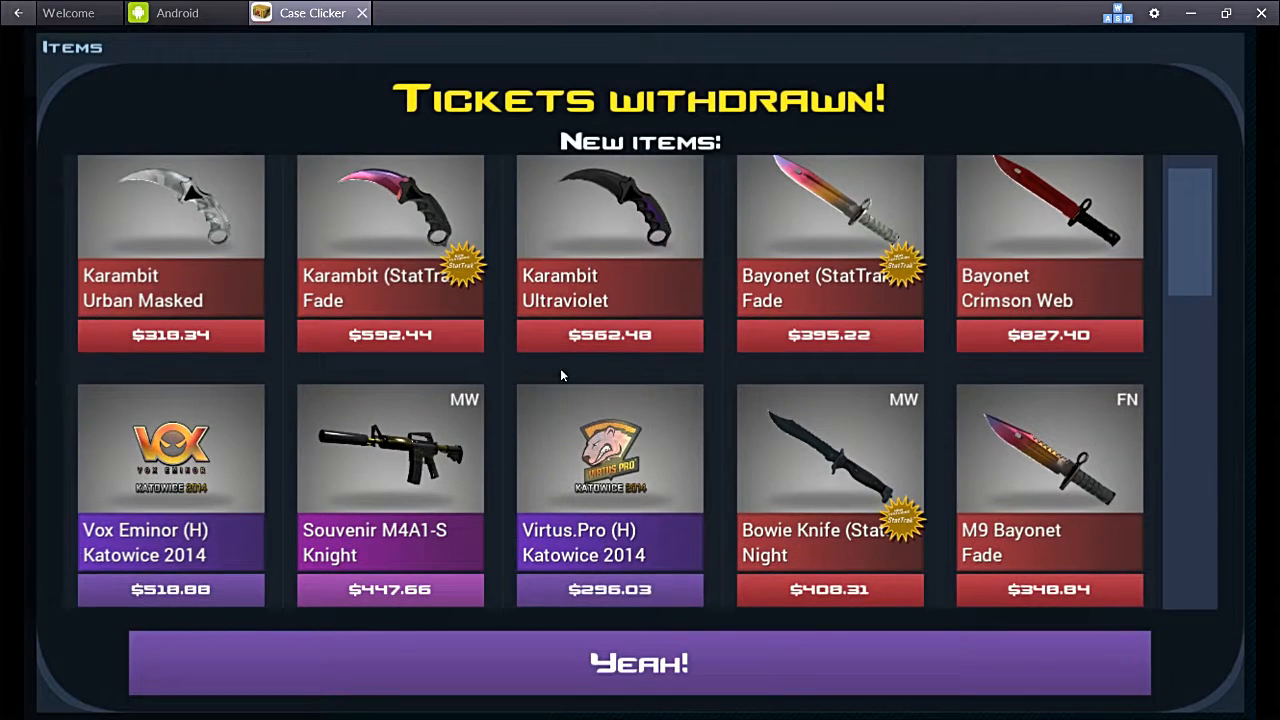
Step: Scroll through the withdrawn items, then close the summary to reach the 1,404-skin inventory
scroll("down", 3)
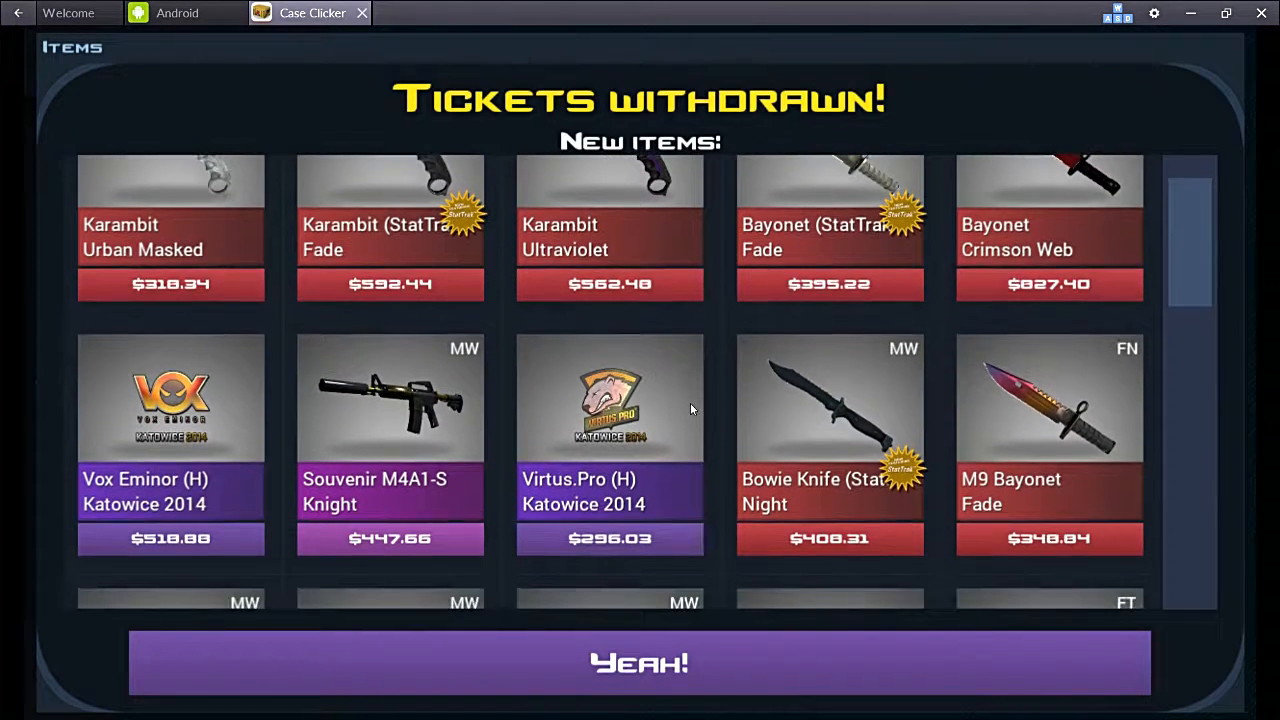
scroll("down", 3)
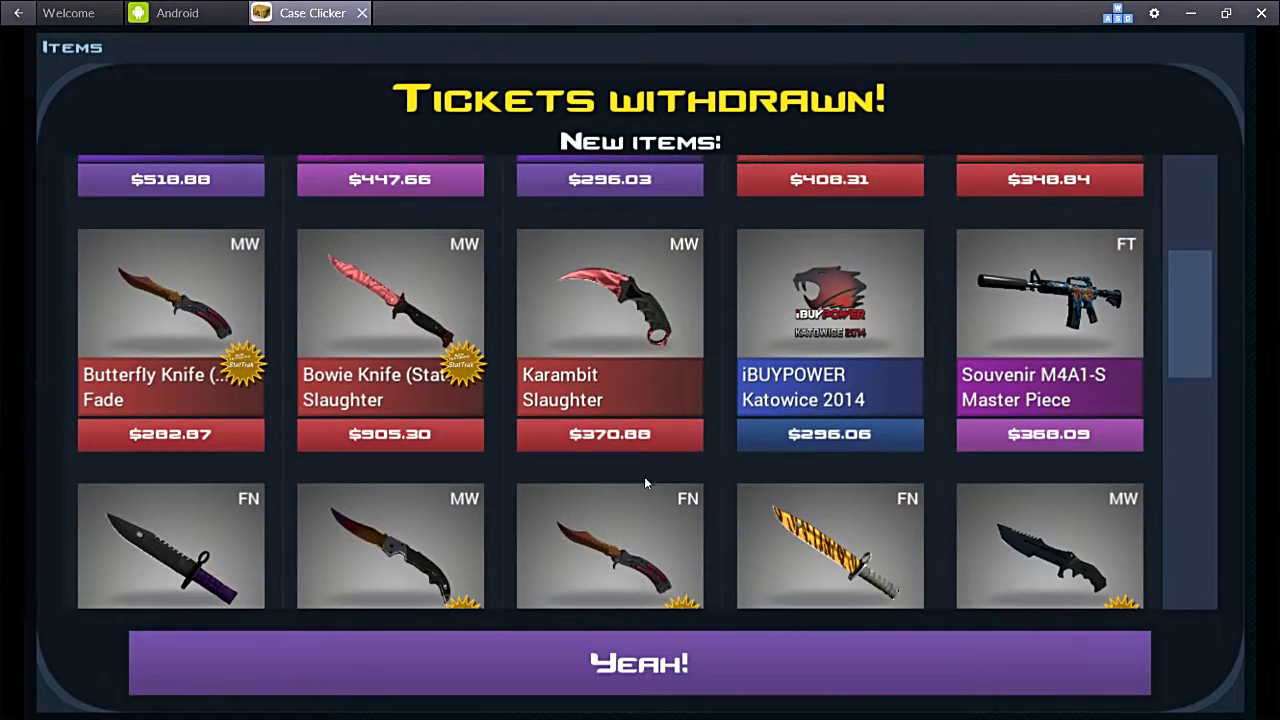
scroll("down", 3)
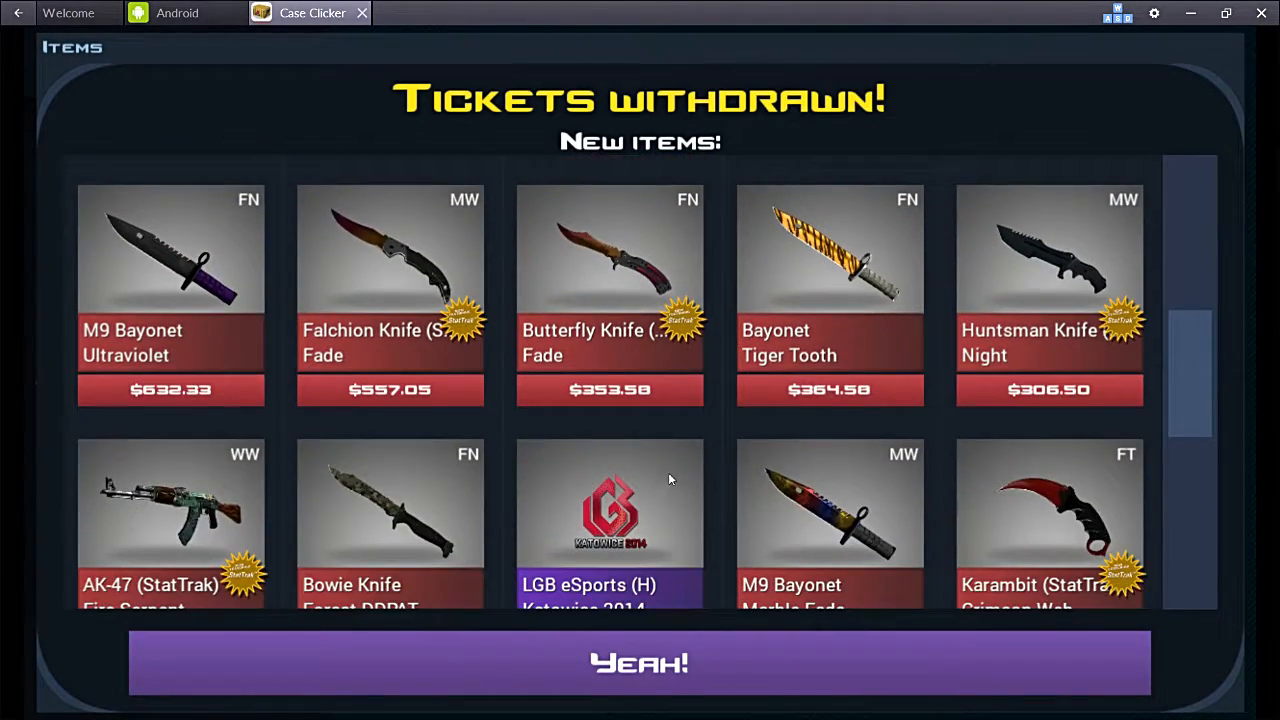
scroll("down", 3)
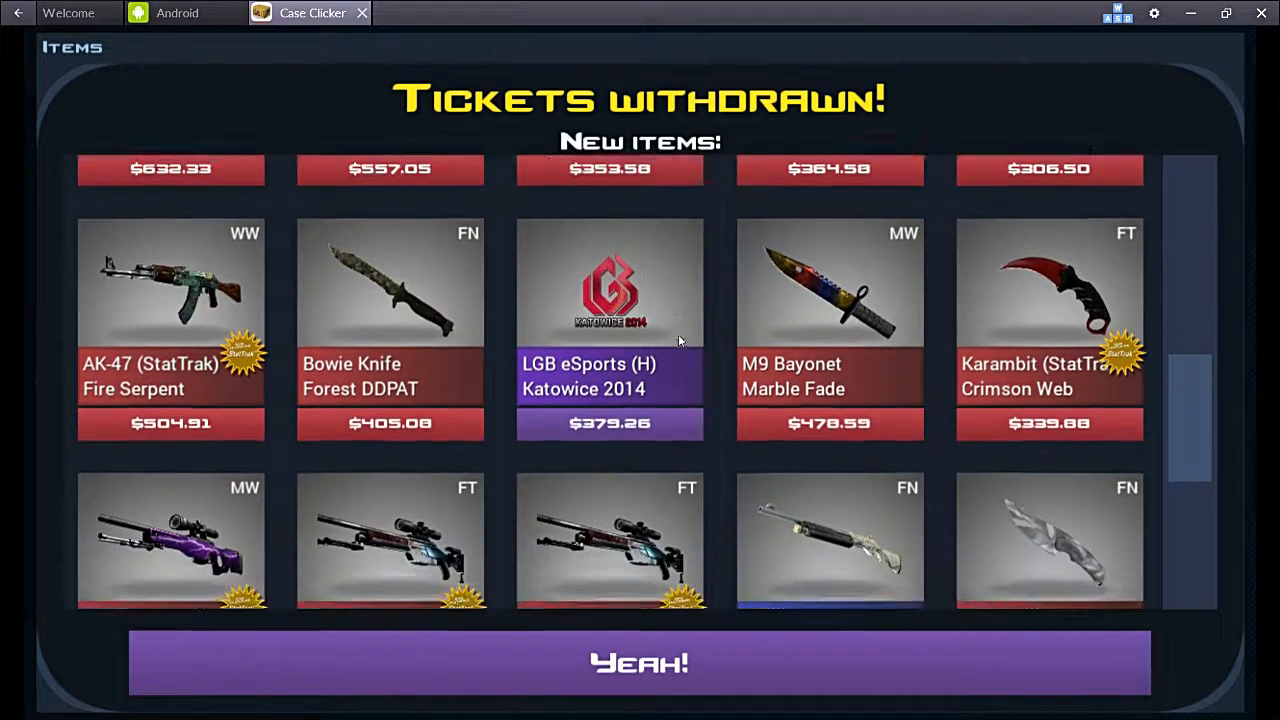
scroll("down", 3)
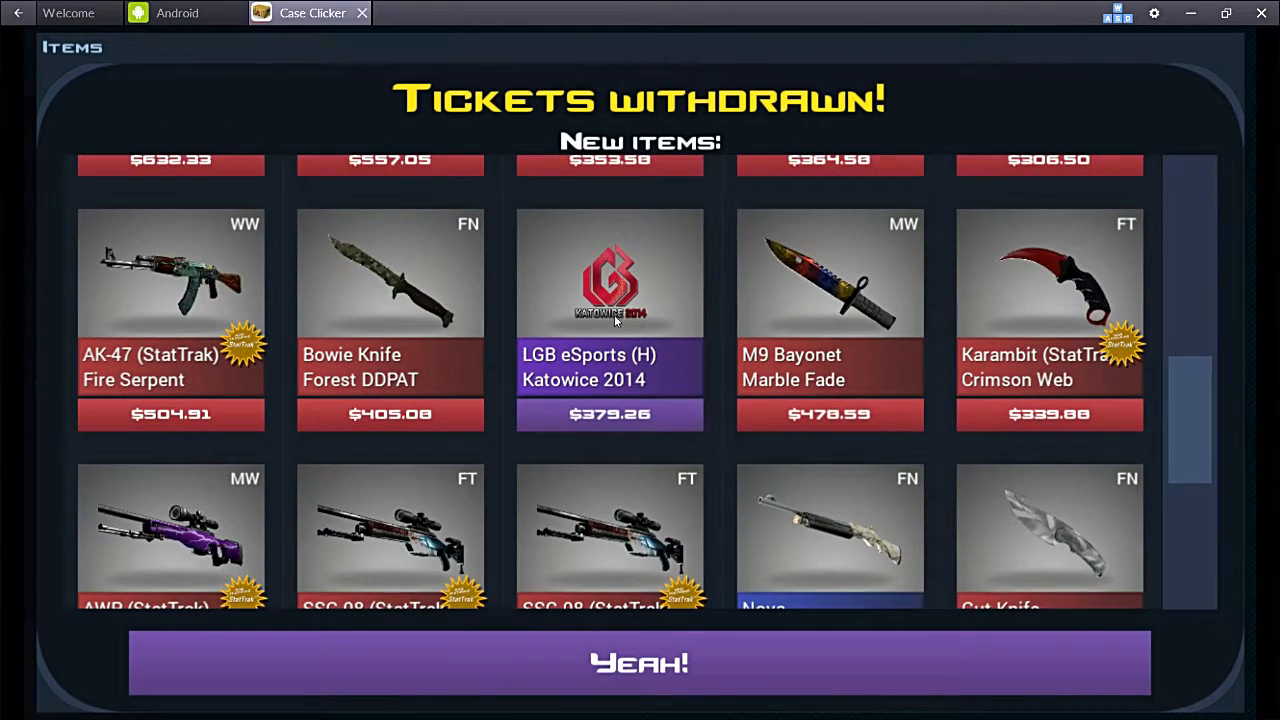
scroll("down", 3)
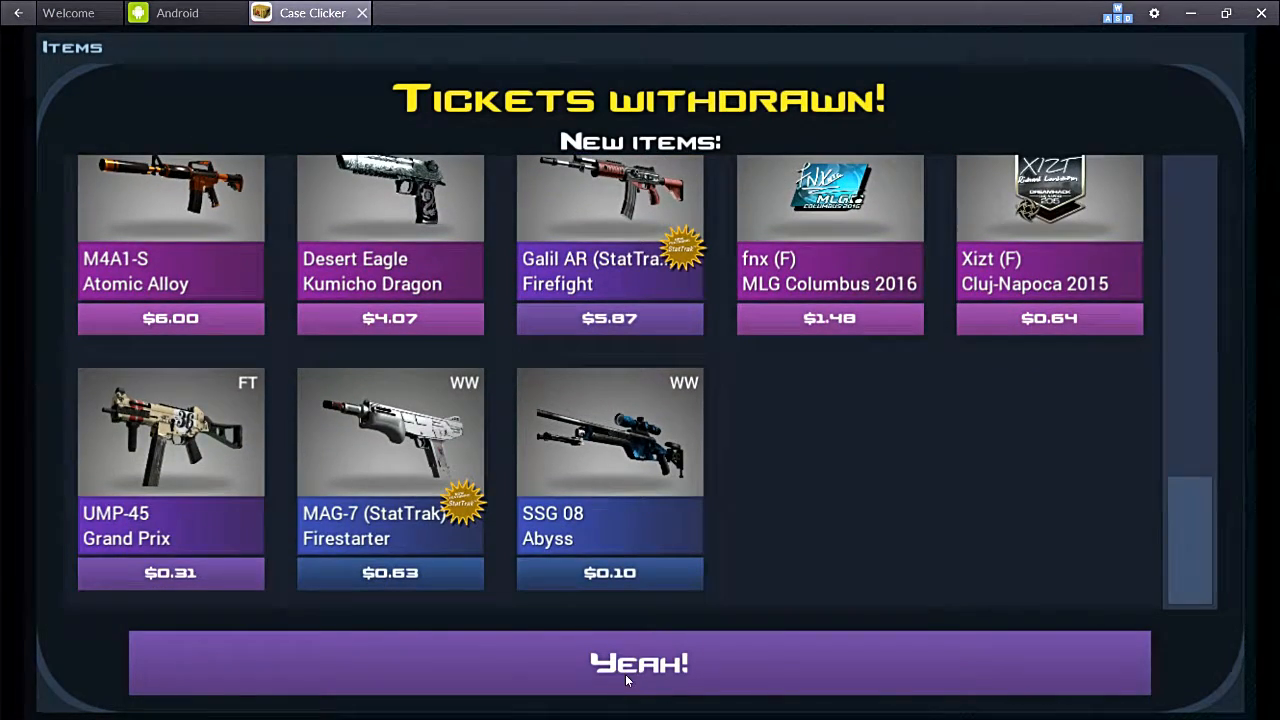
left_click(639, 662)
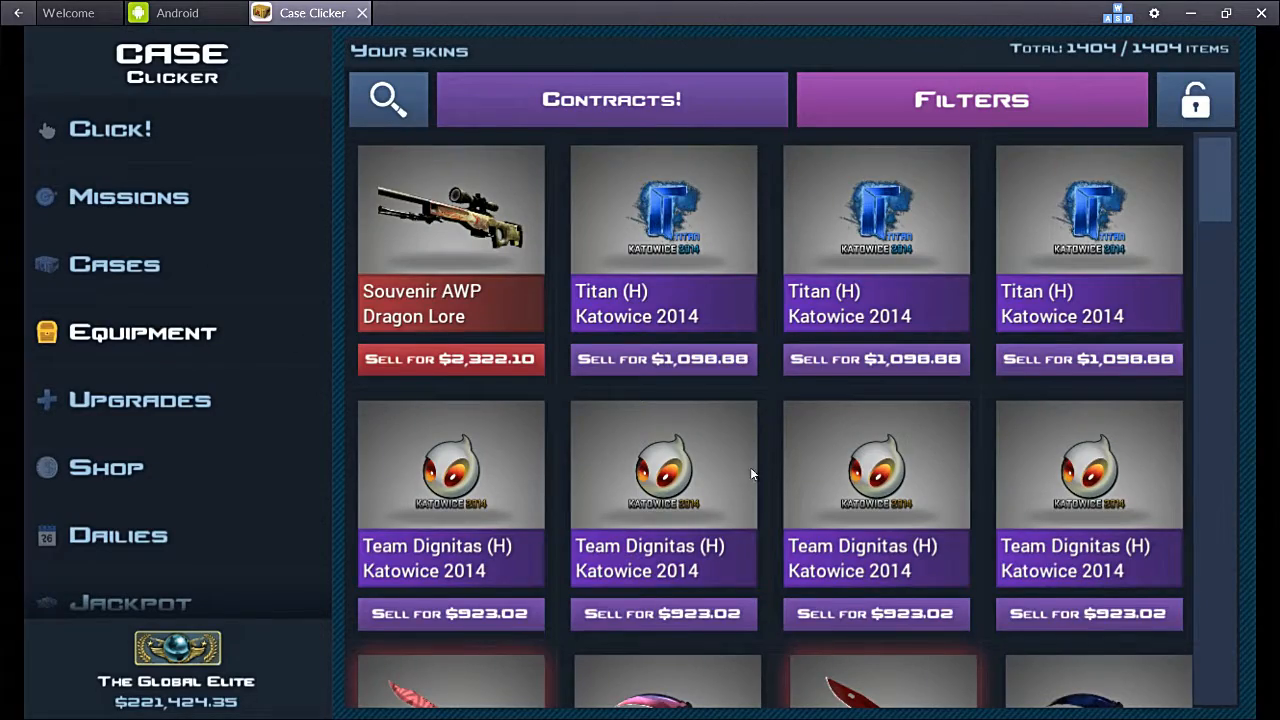
scroll("down", 3)
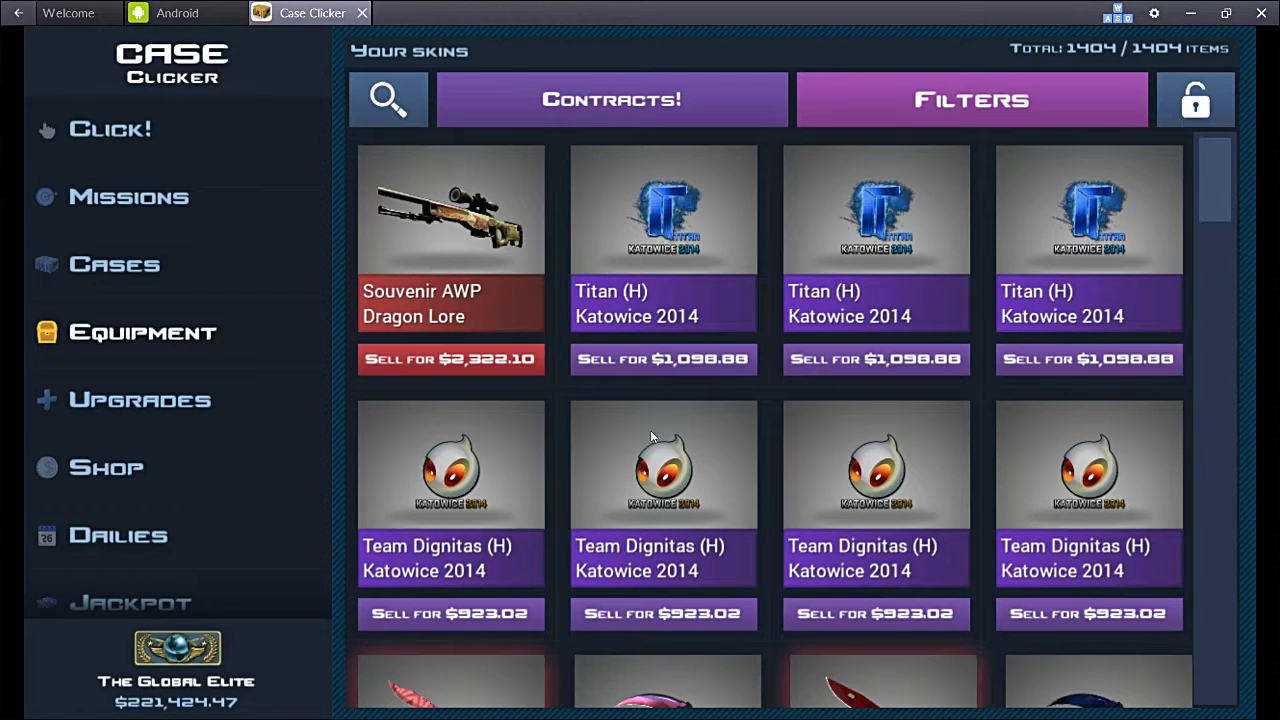
scroll("down", 3)
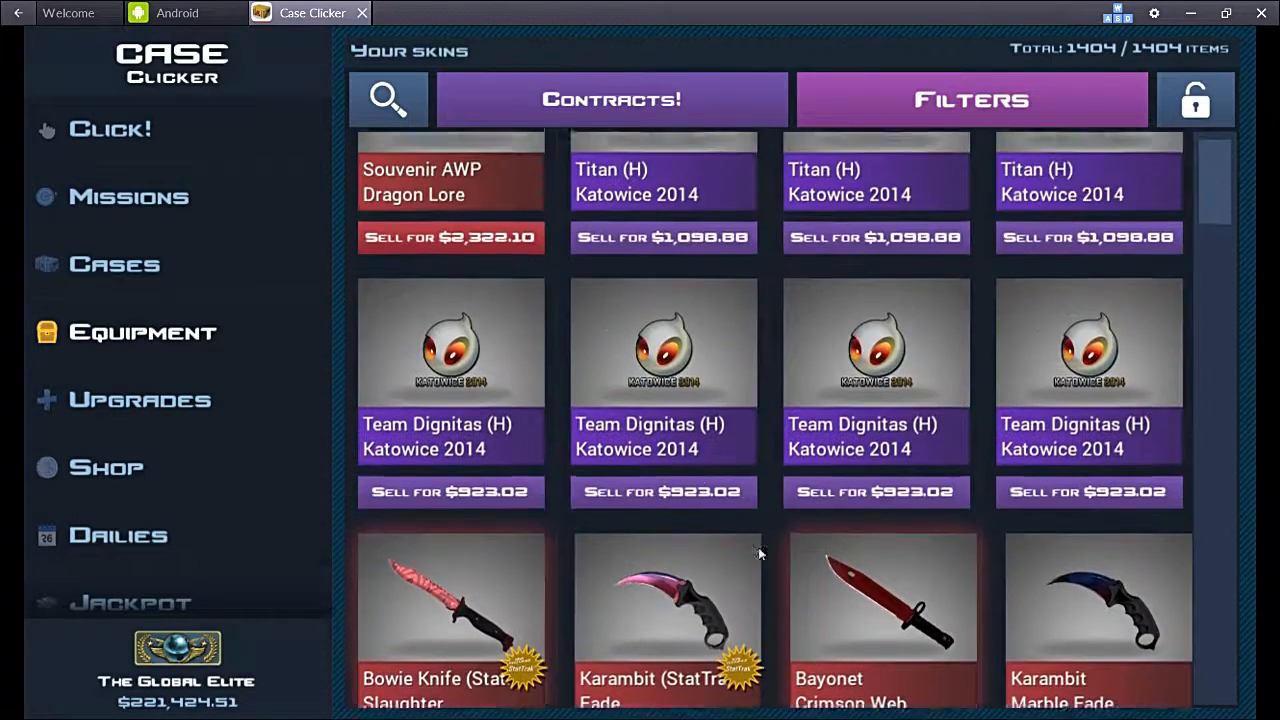
scroll("up", 3)
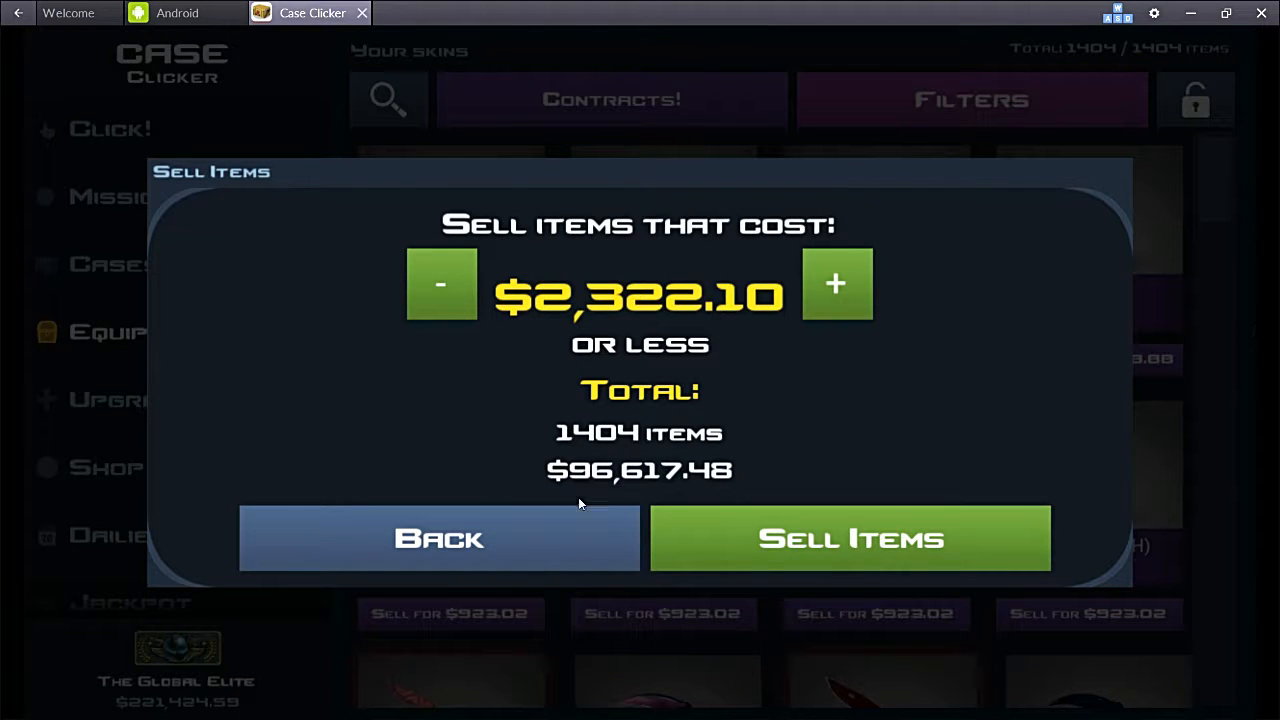
left_click(439, 538)
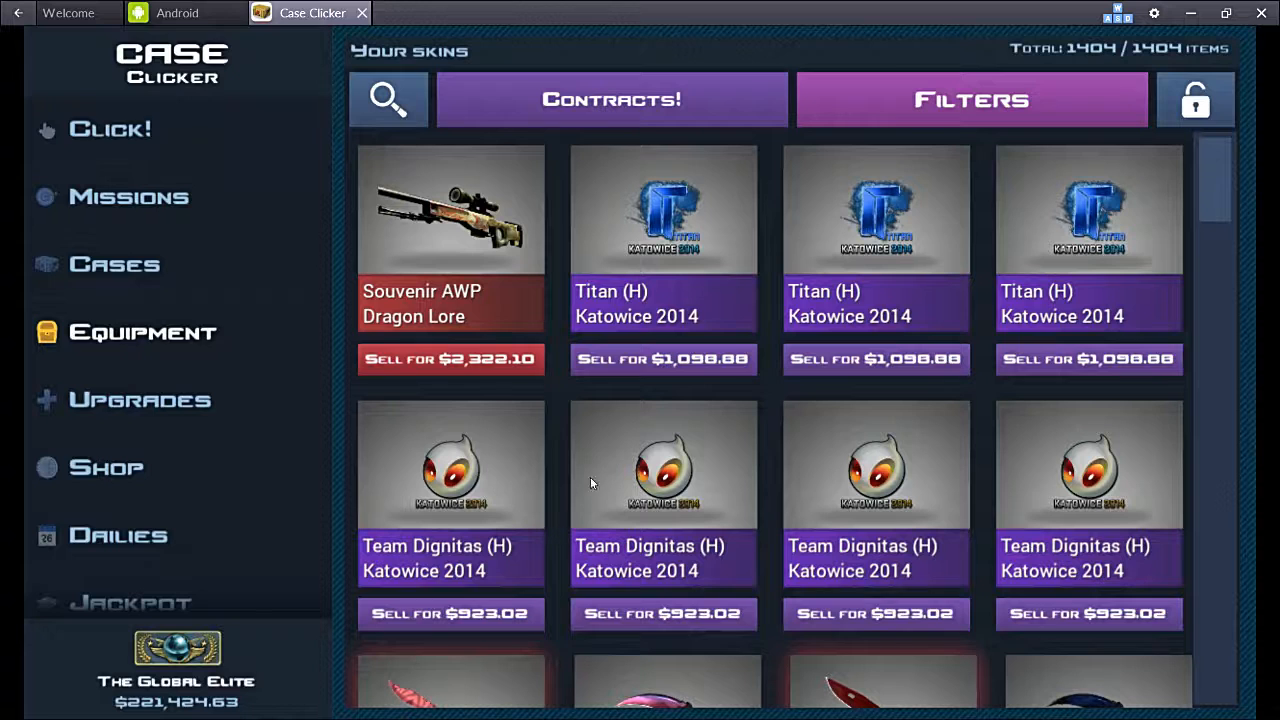
scroll("down", 3)
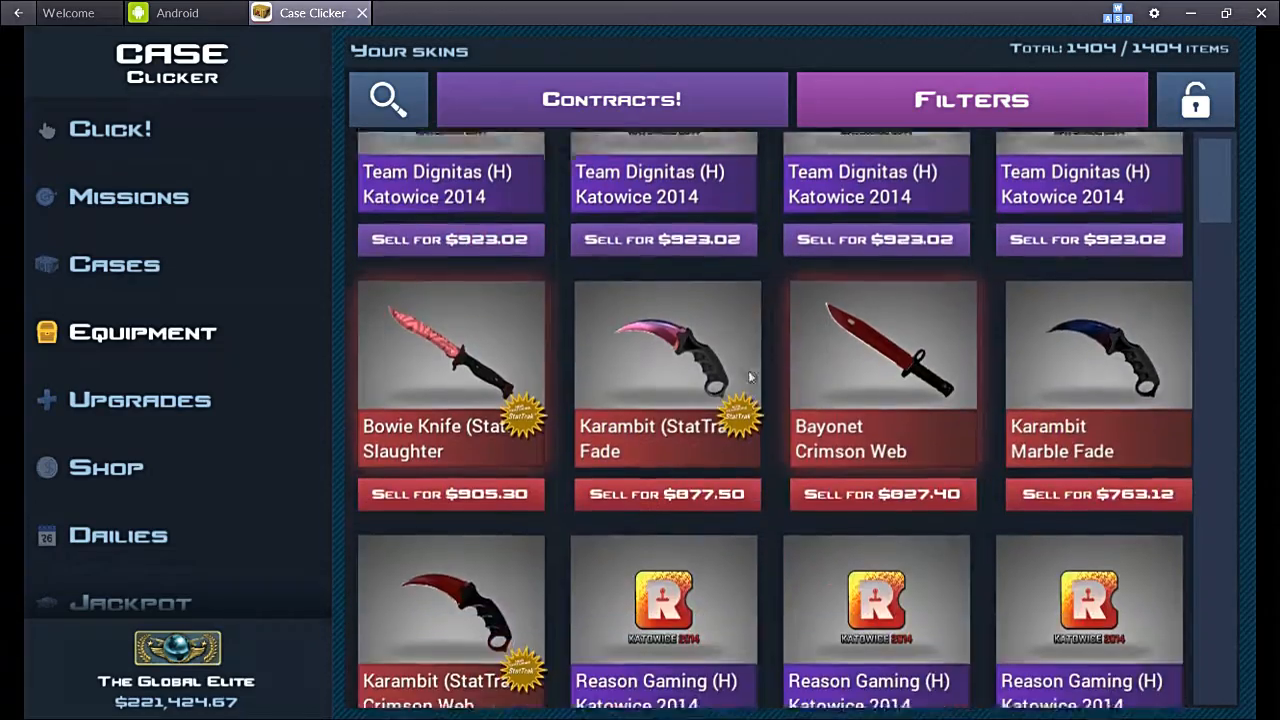
scroll("down", 3)
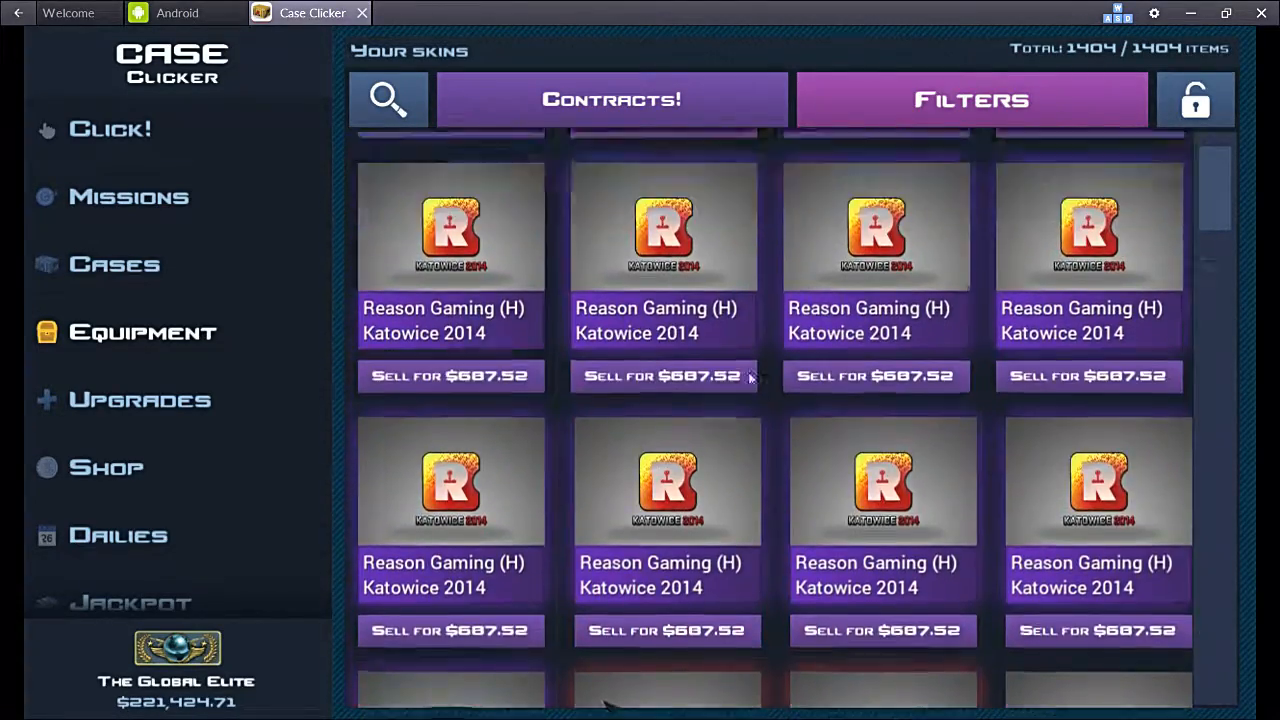
scroll("down", 3)
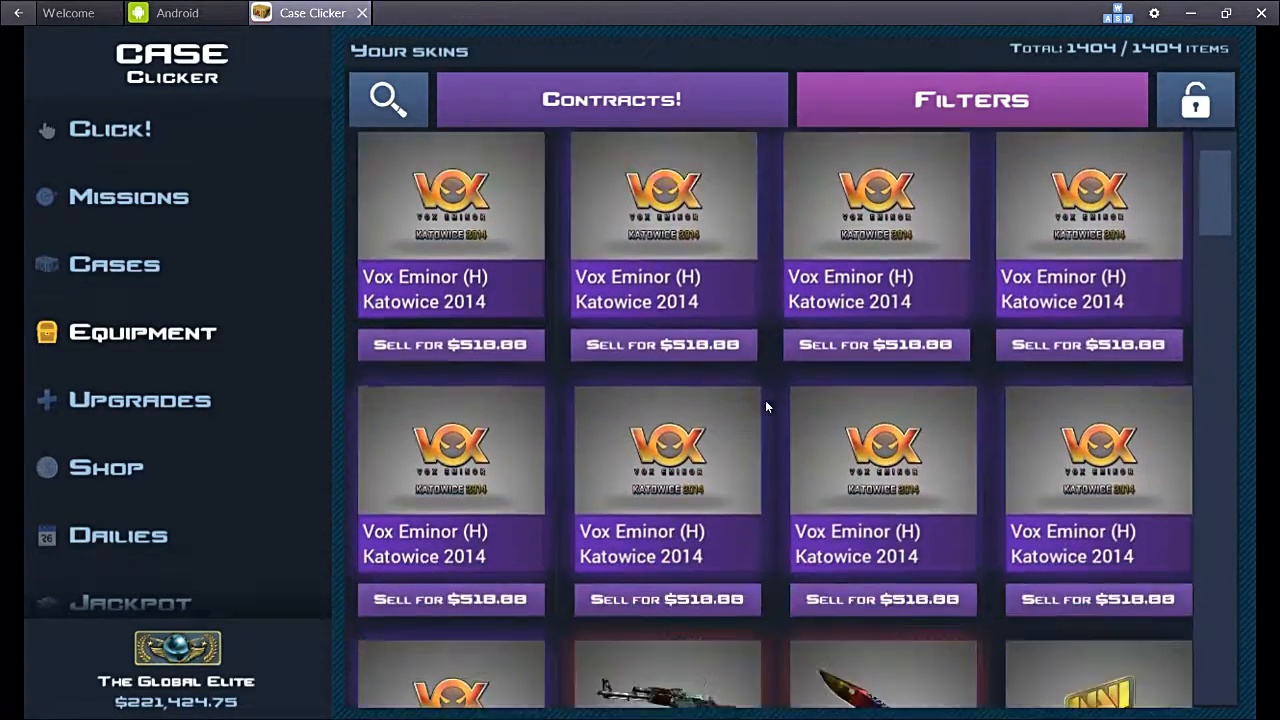
scroll("down", 3)
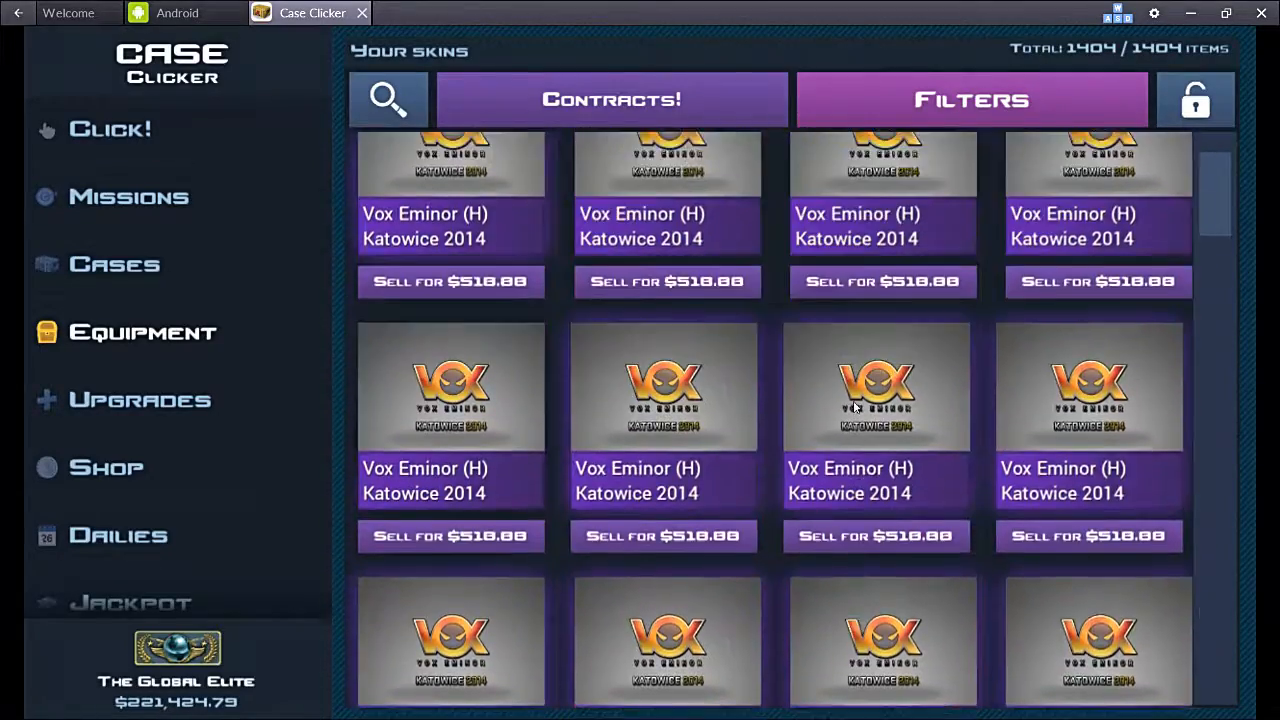
scroll("down", 3)
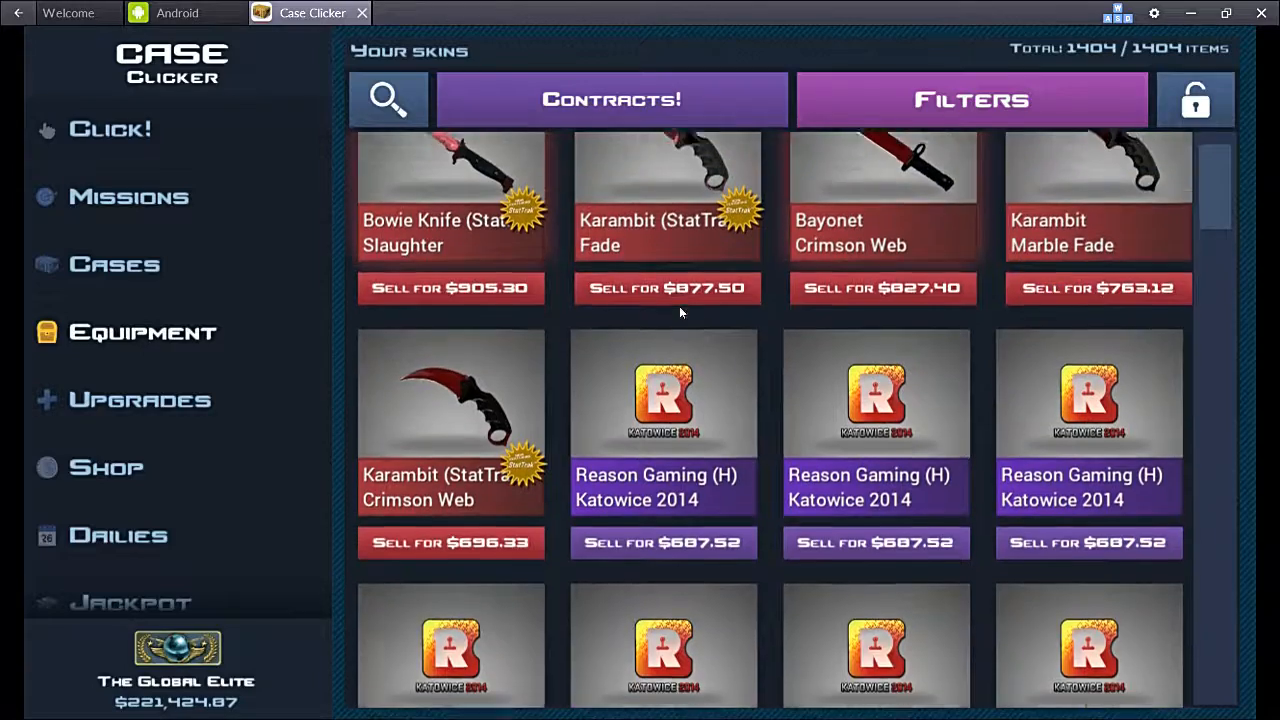
scroll("up", 3)
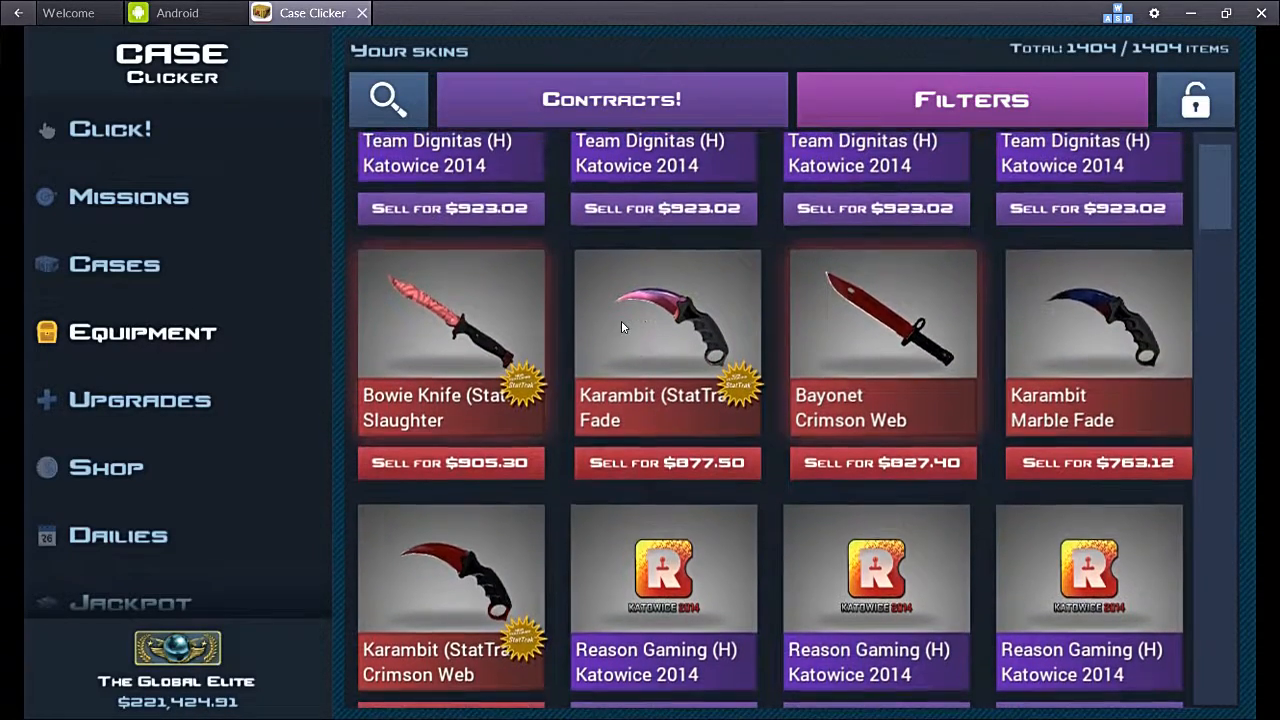